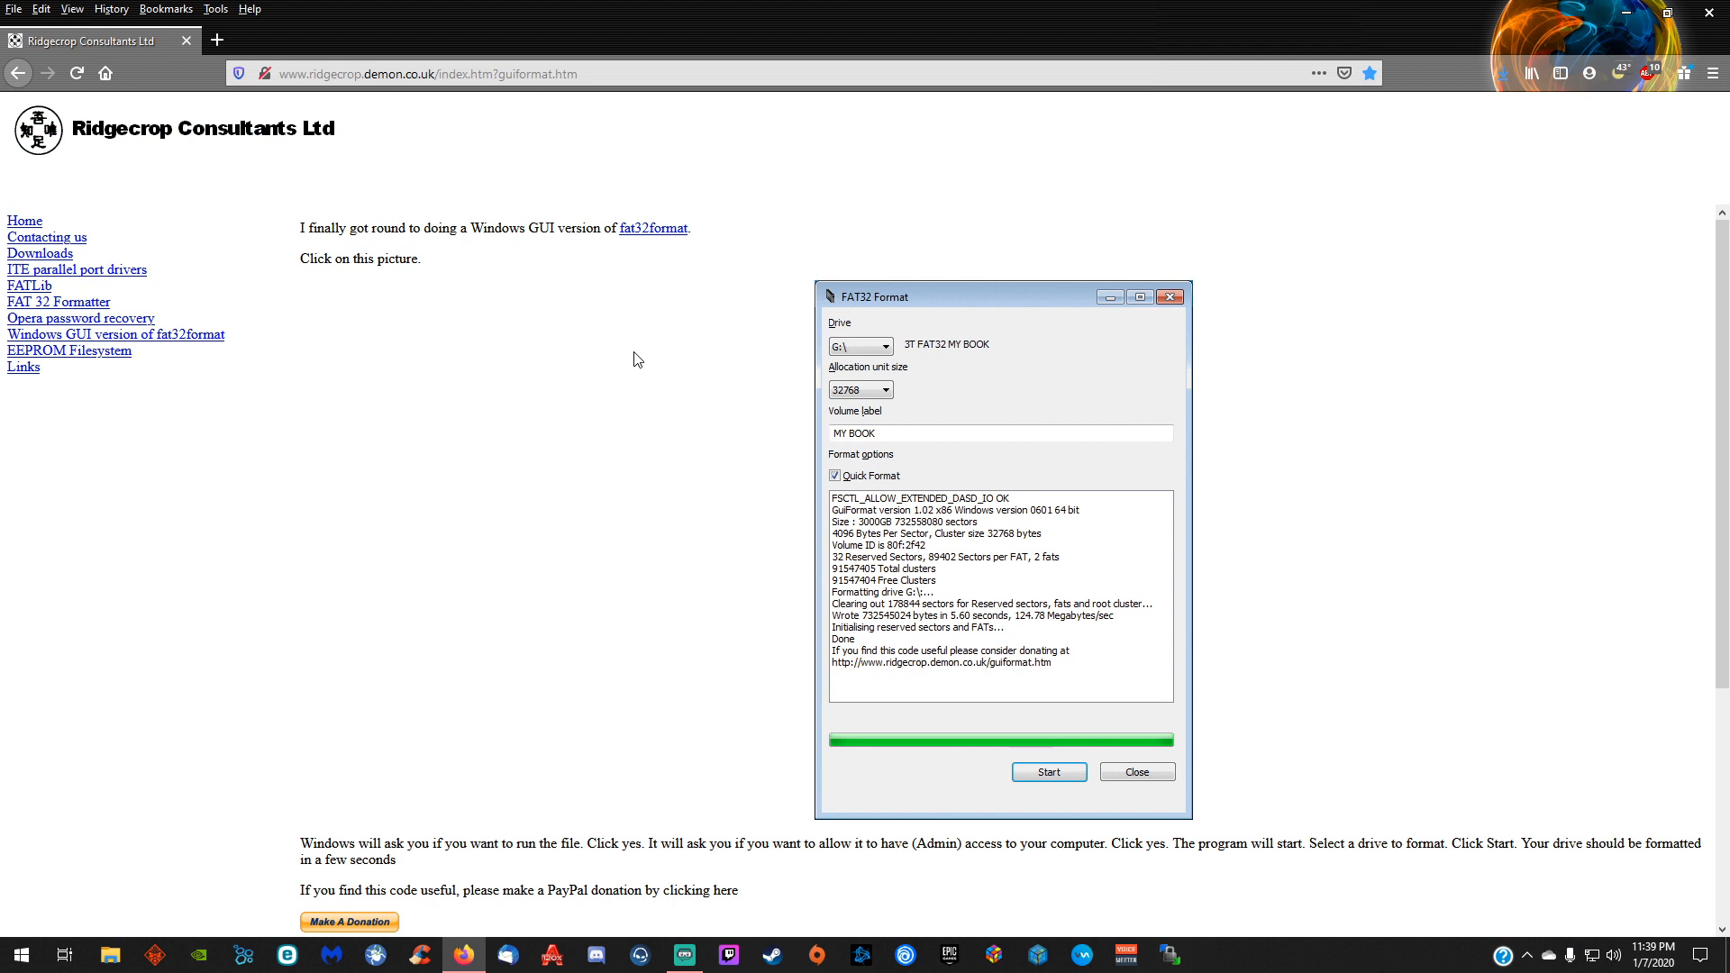
mouse_move(955, 448)
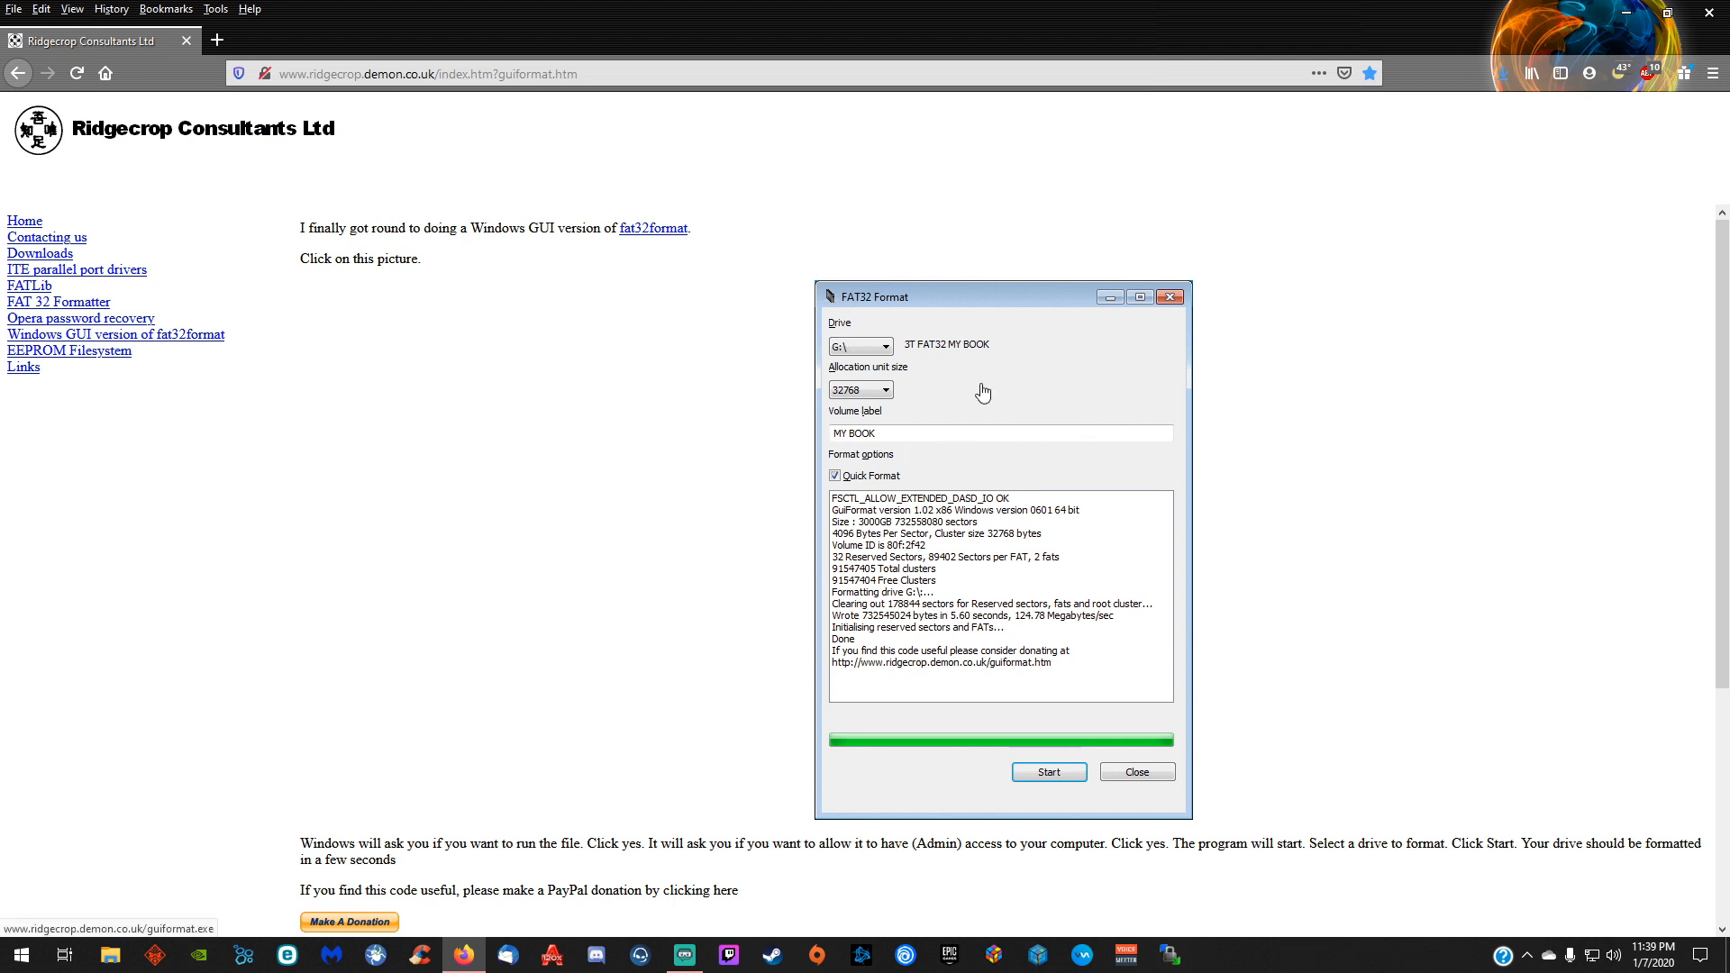
mouse_move(989, 467)
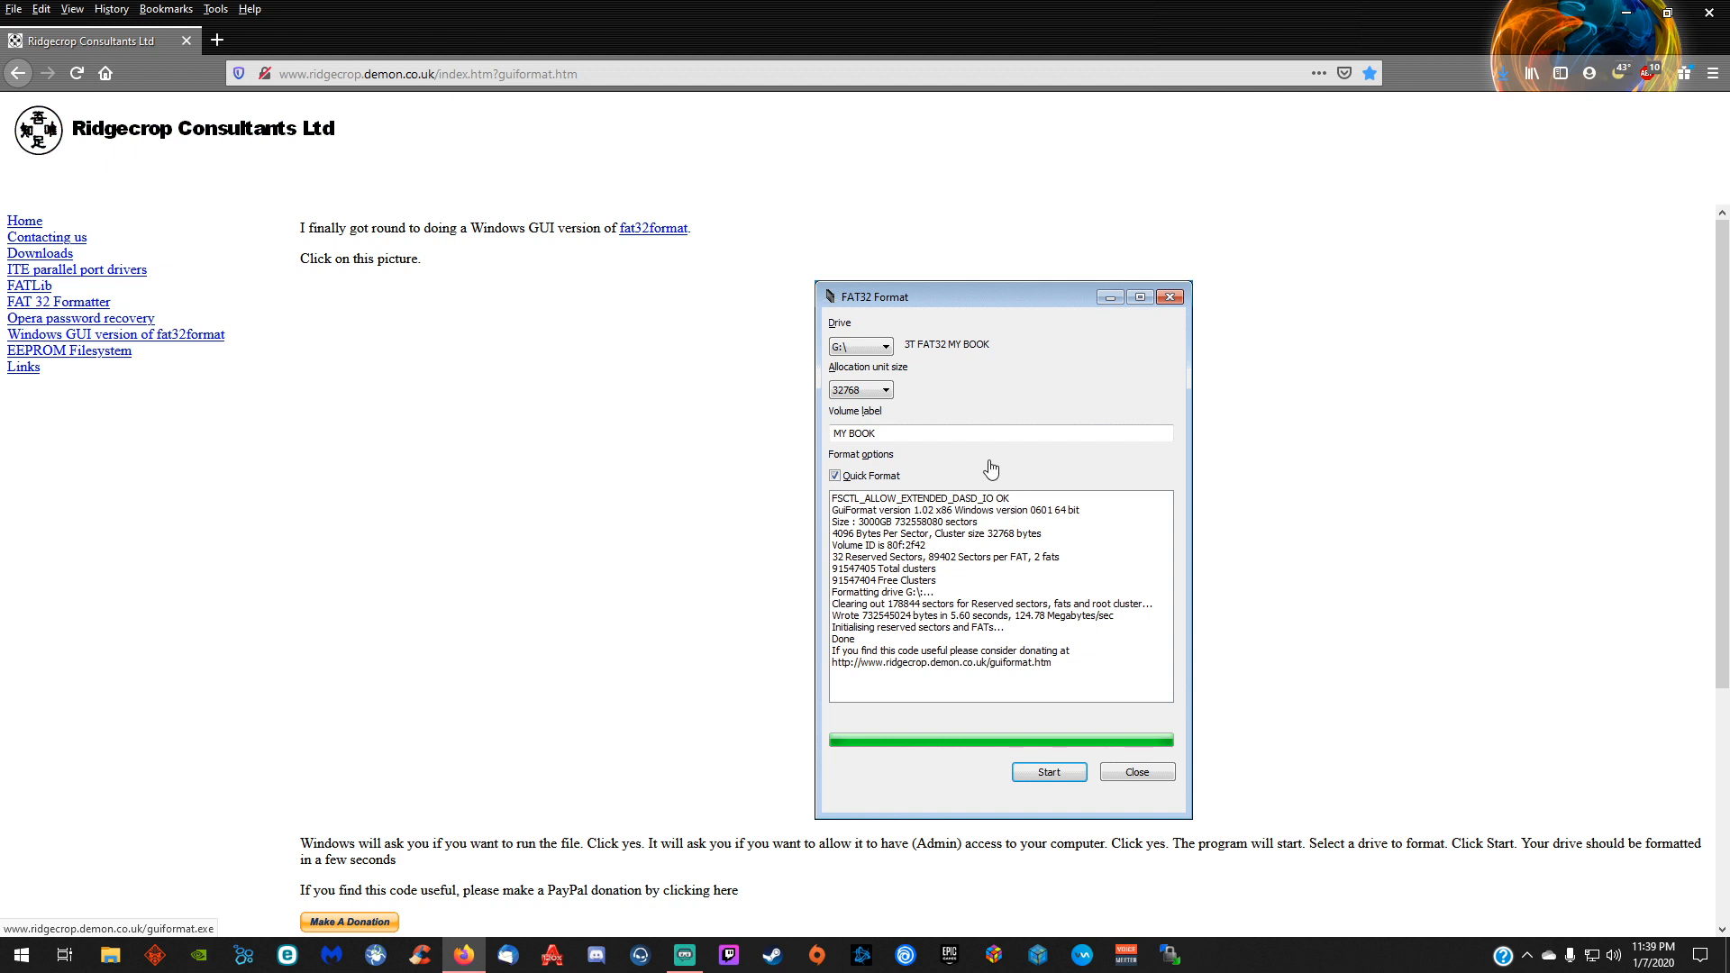
- Save guiformat.exe to disk from the Ridgecrop FAT32 Format page
click(651, 227)
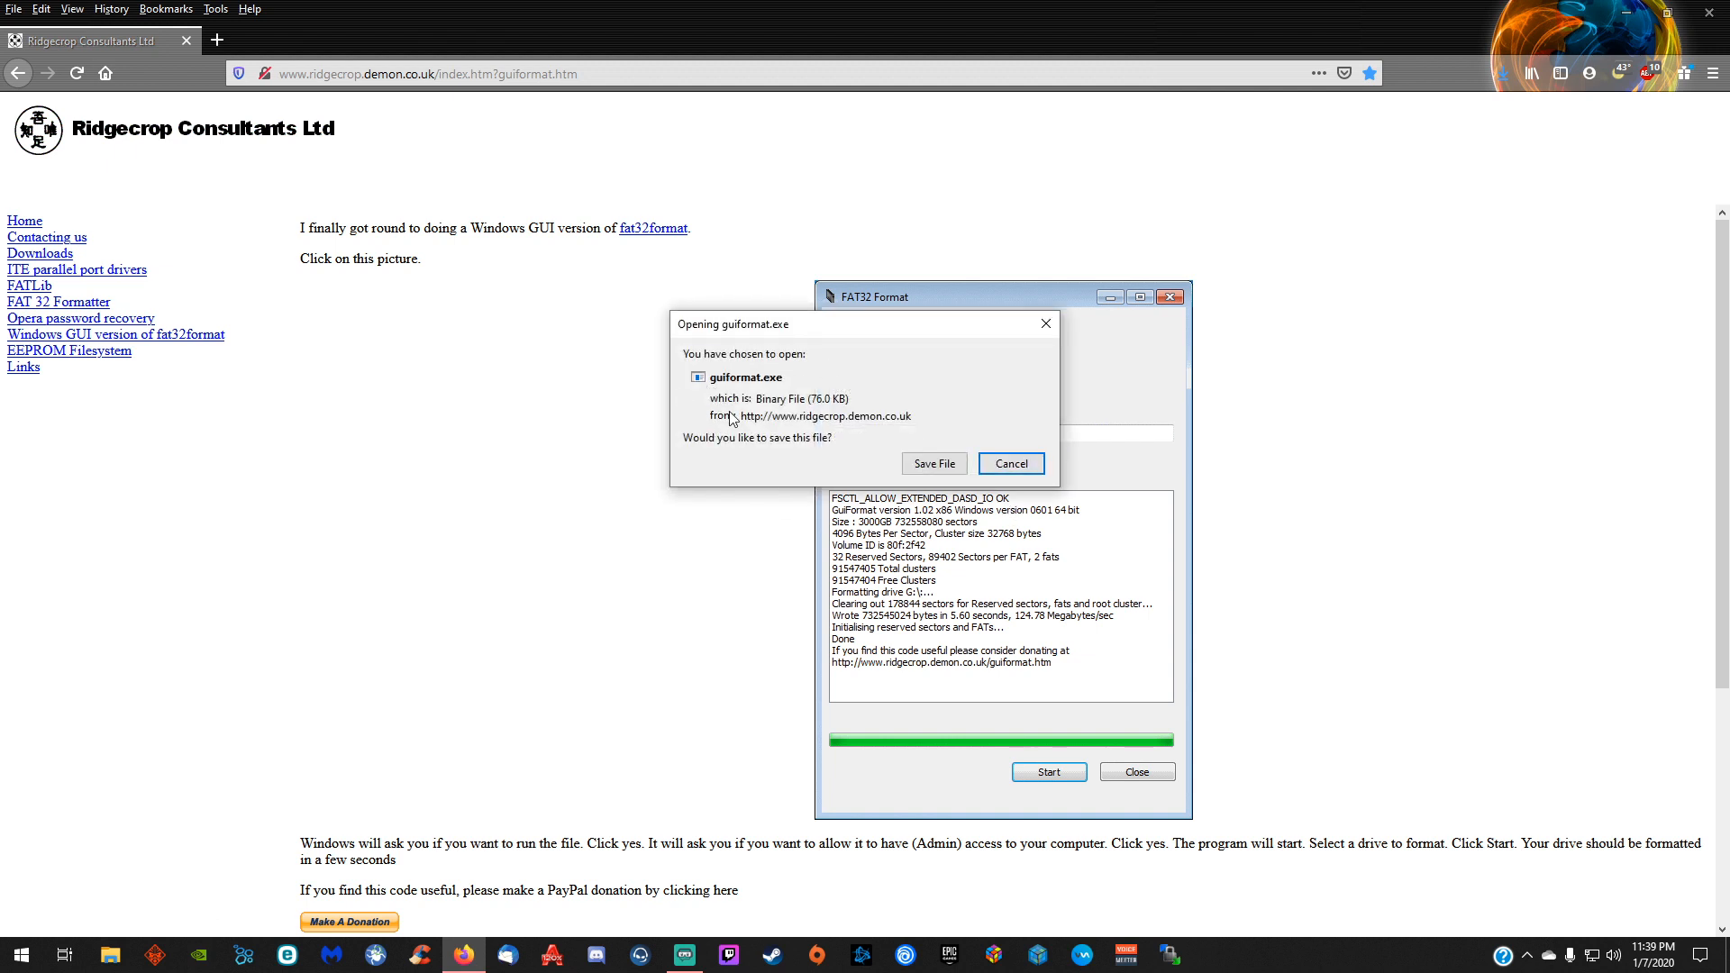
click(1008, 464)
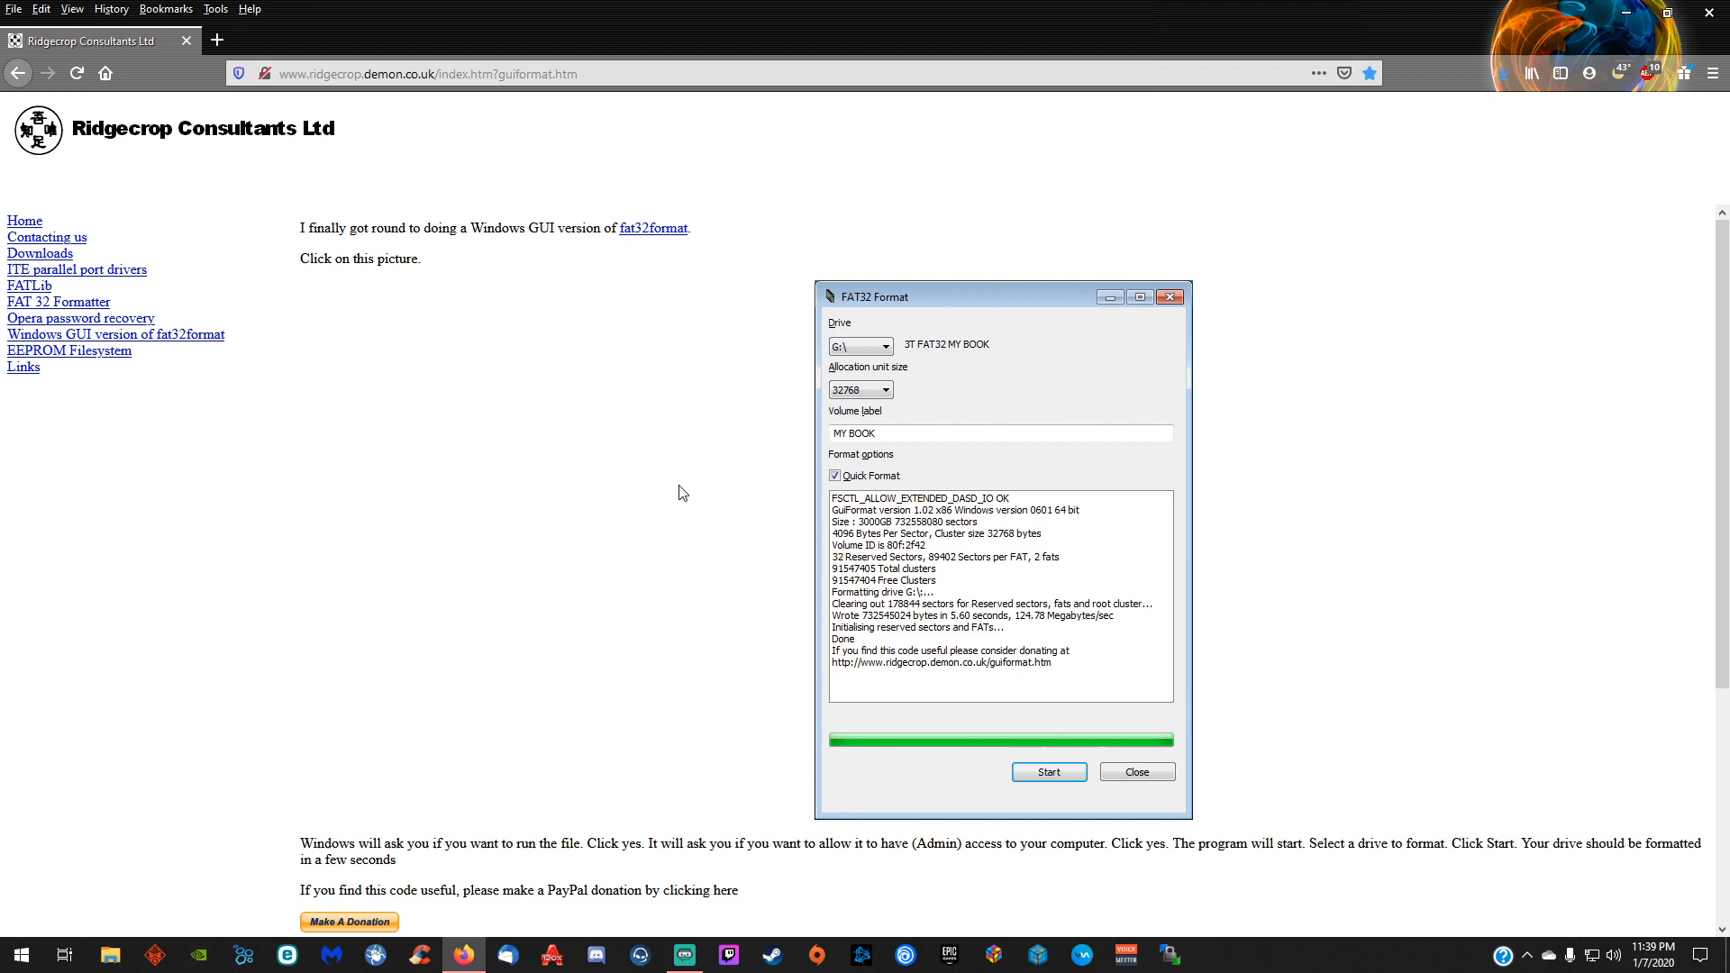
mouse_move(667, 479)
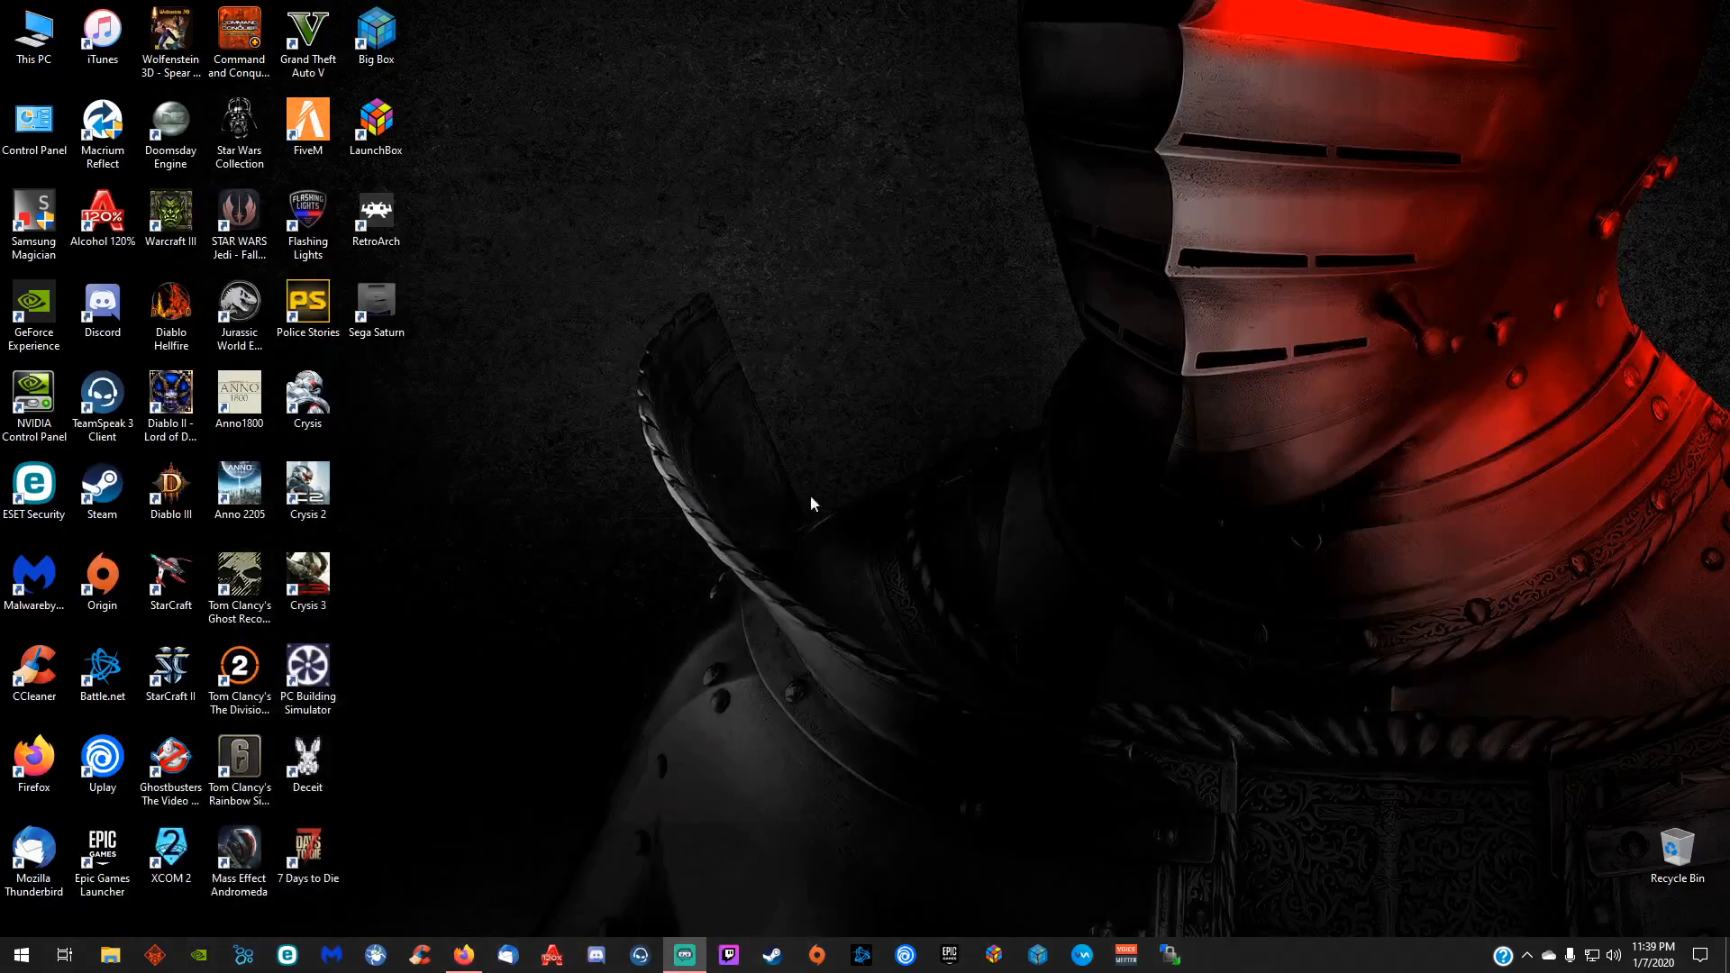
- Open the Downloads folder holding guiformat.exe in File Explorer
click(108, 954)
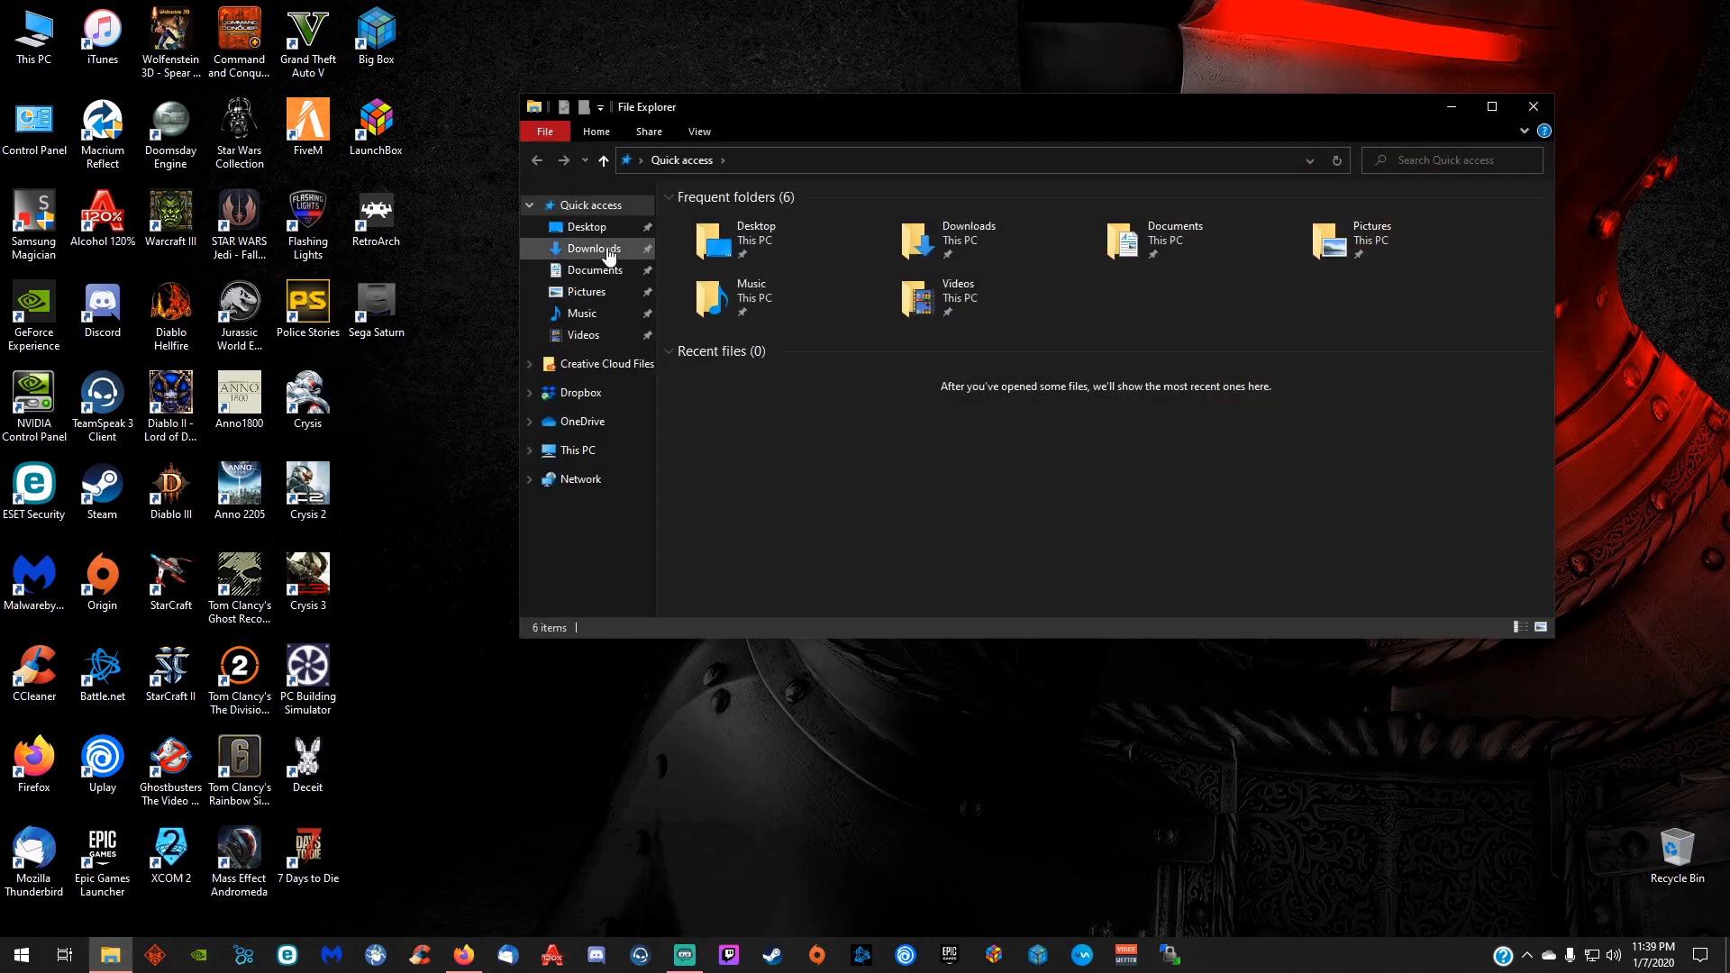
click(594, 247)
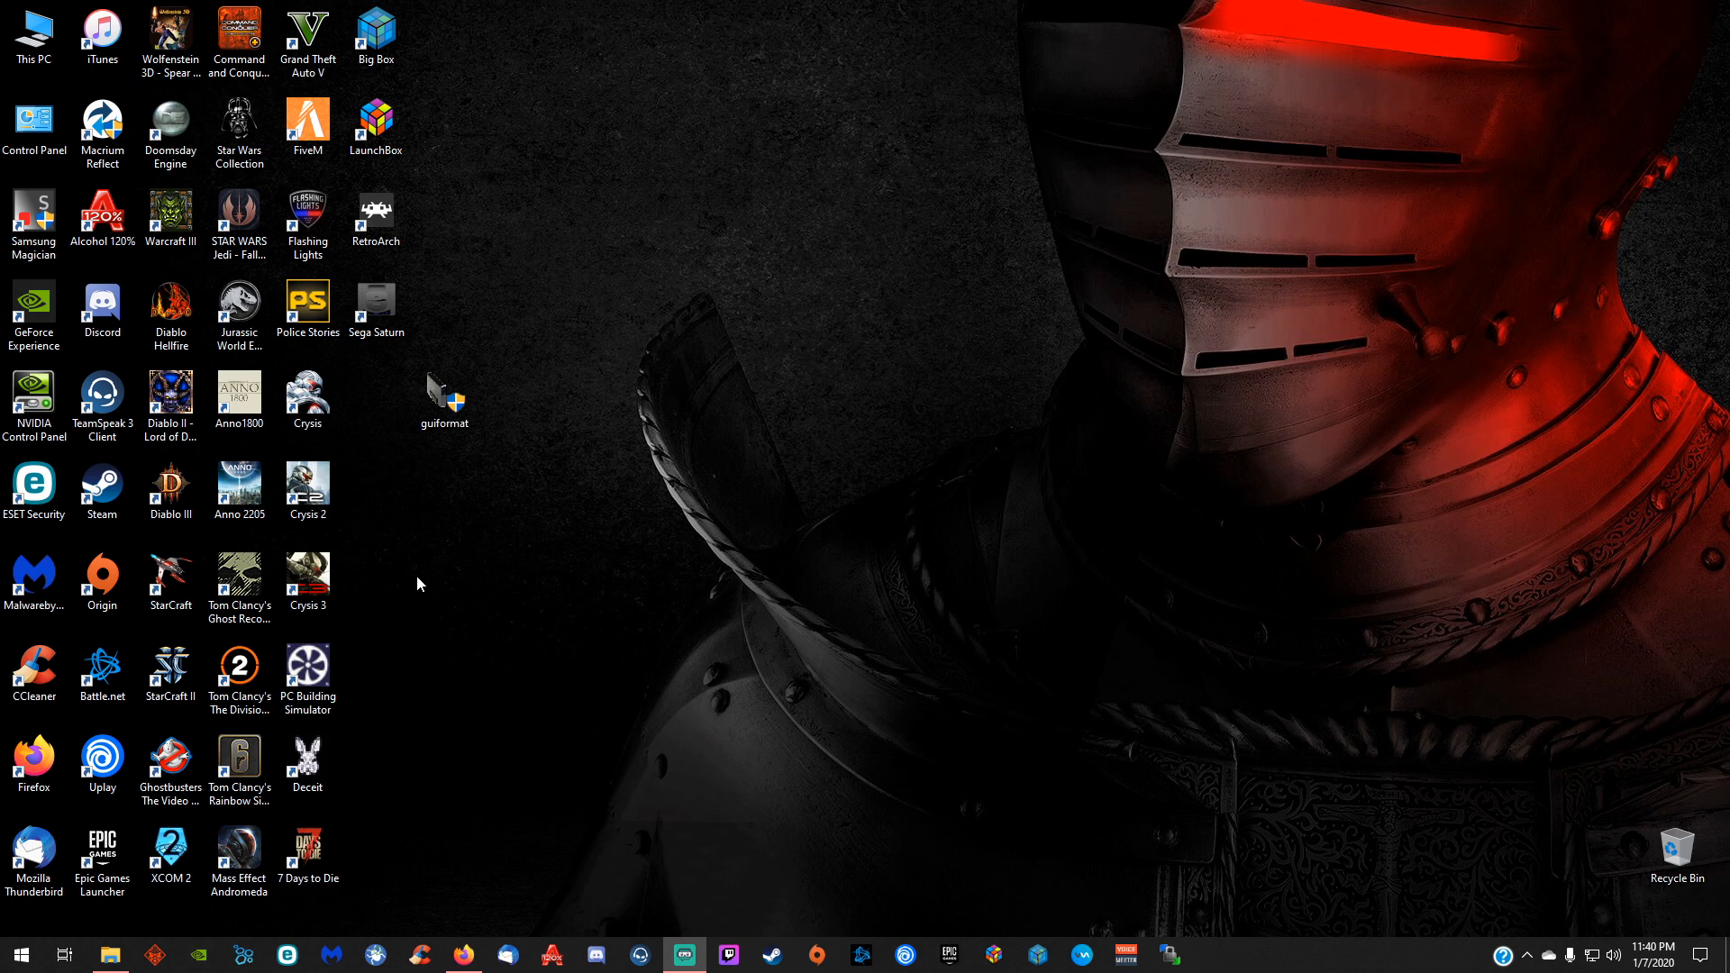
mouse_move(431, 444)
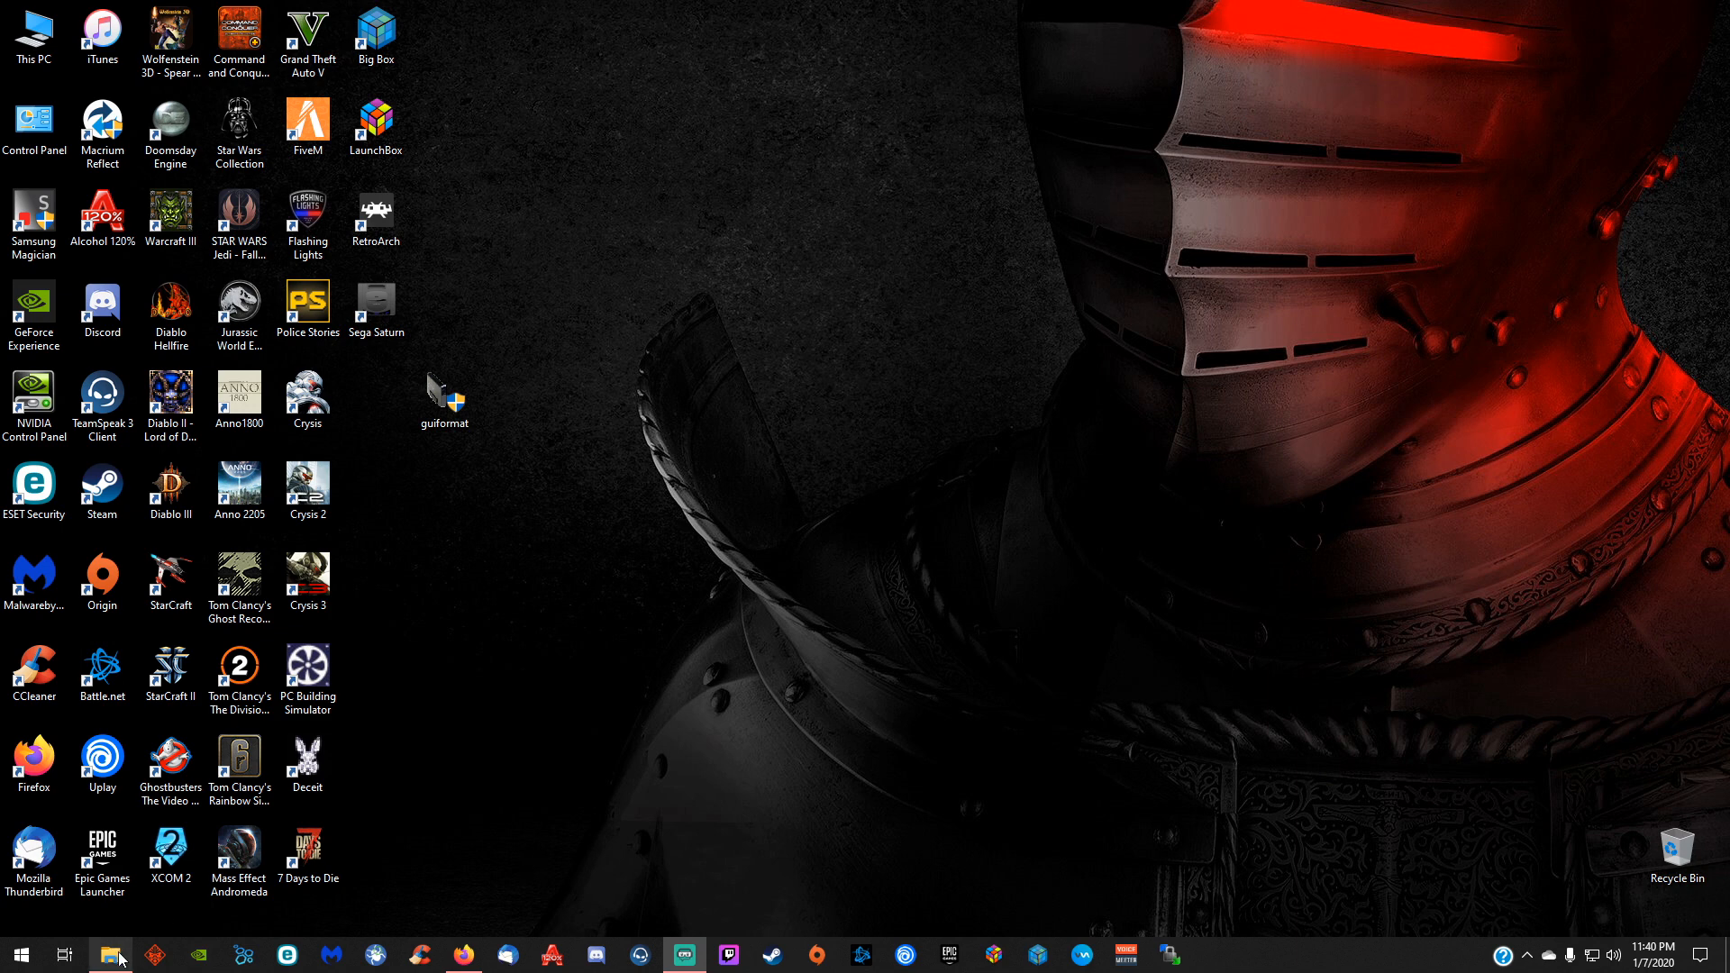
right_click(574, 477)
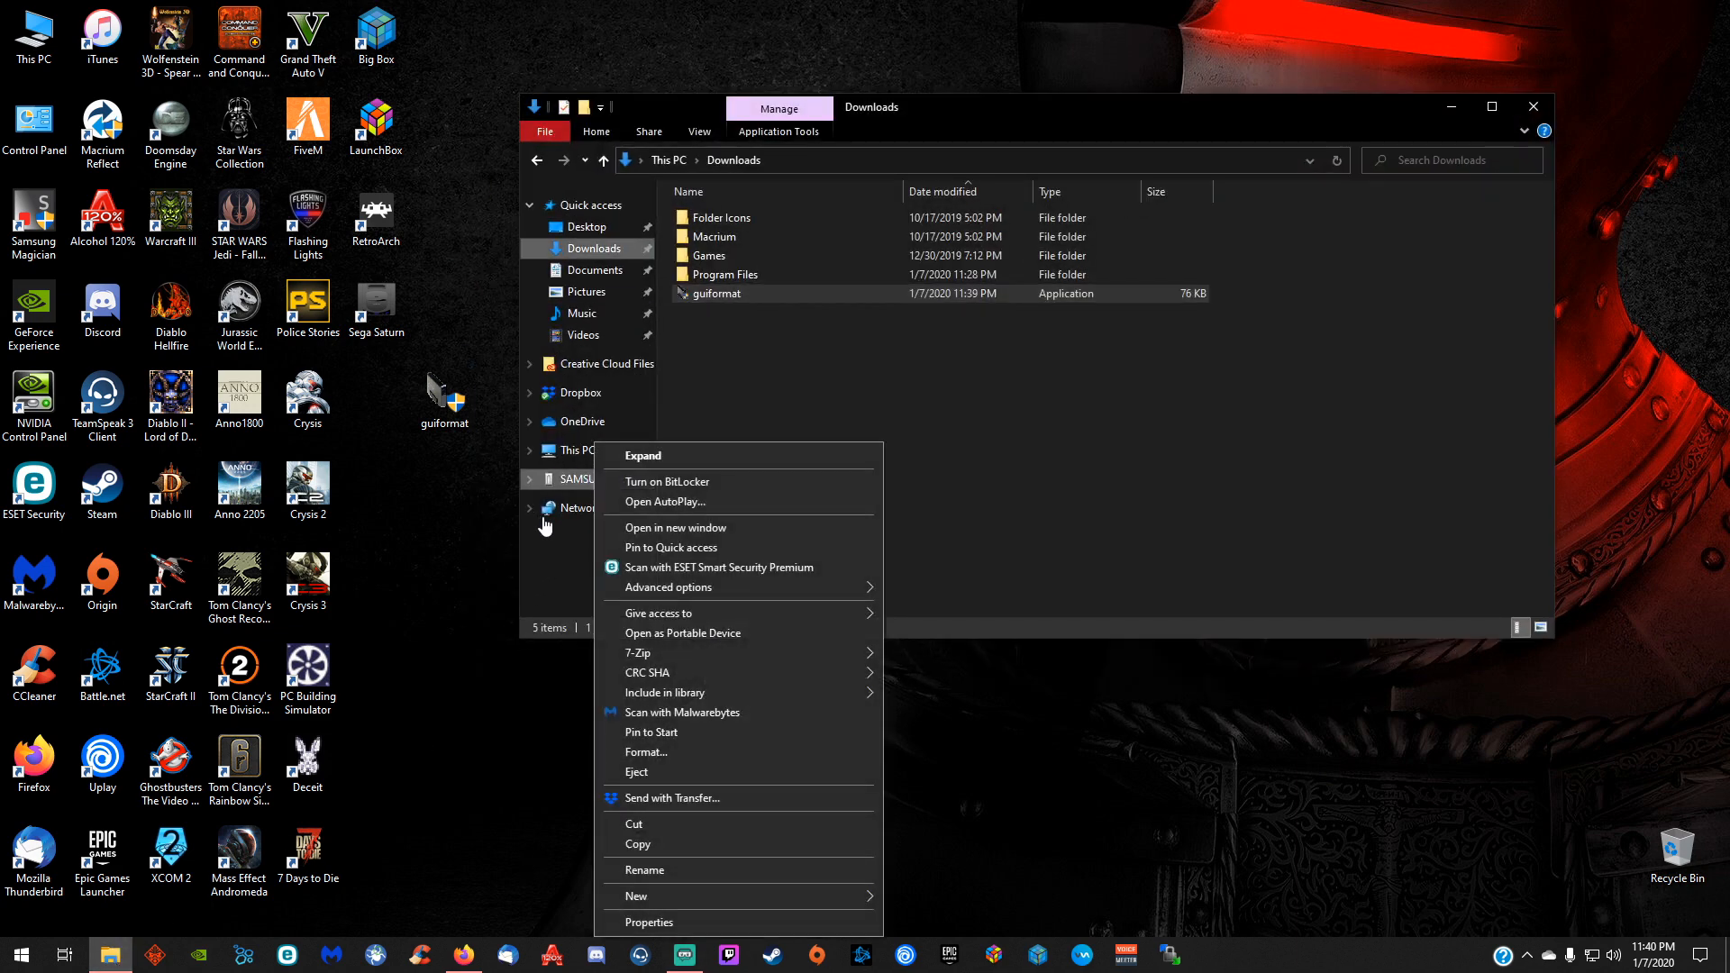
click(649, 921)
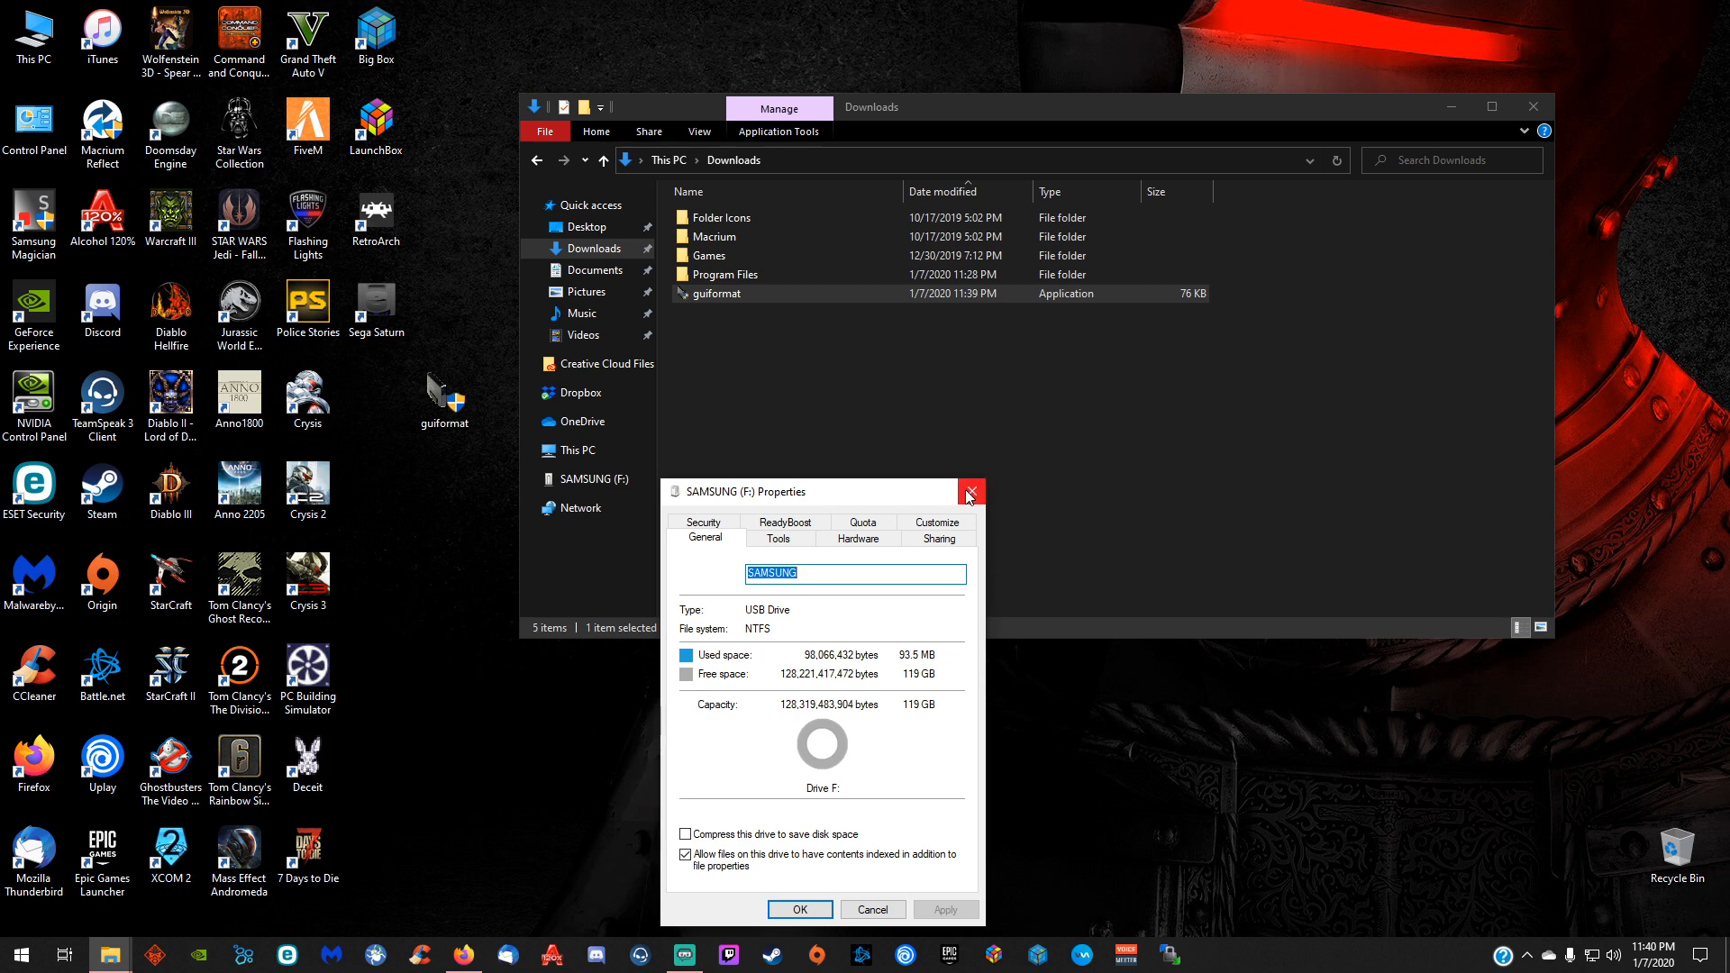
right_click(585, 479)
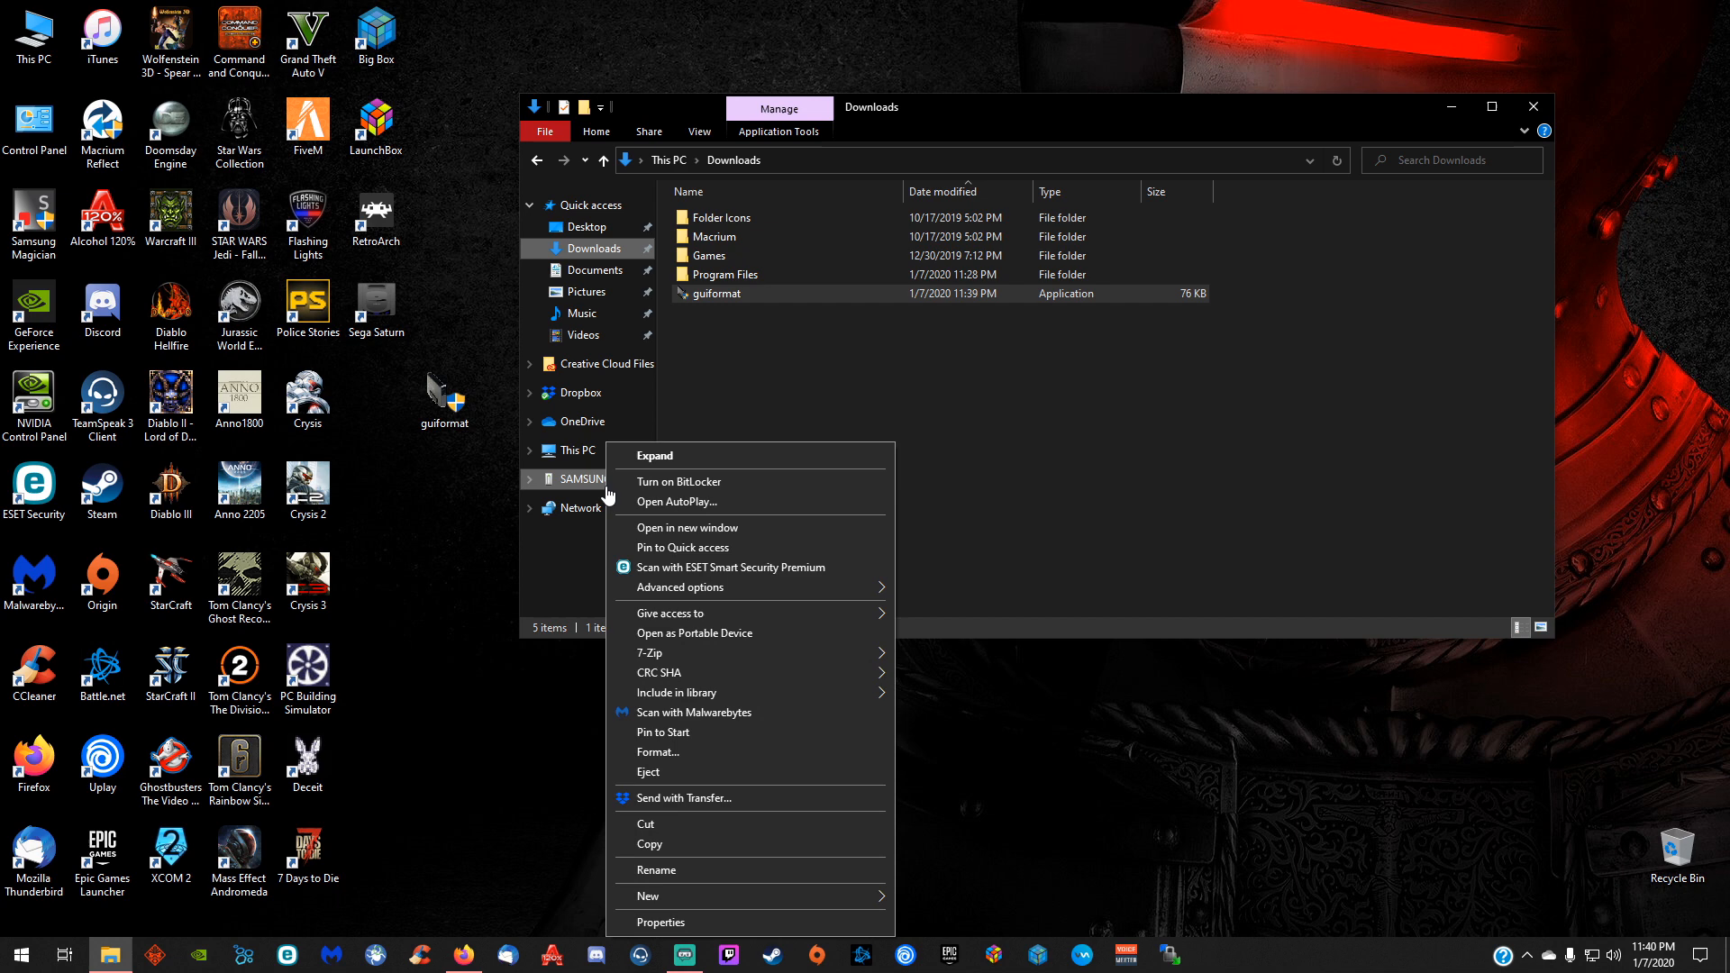
click(658, 752)
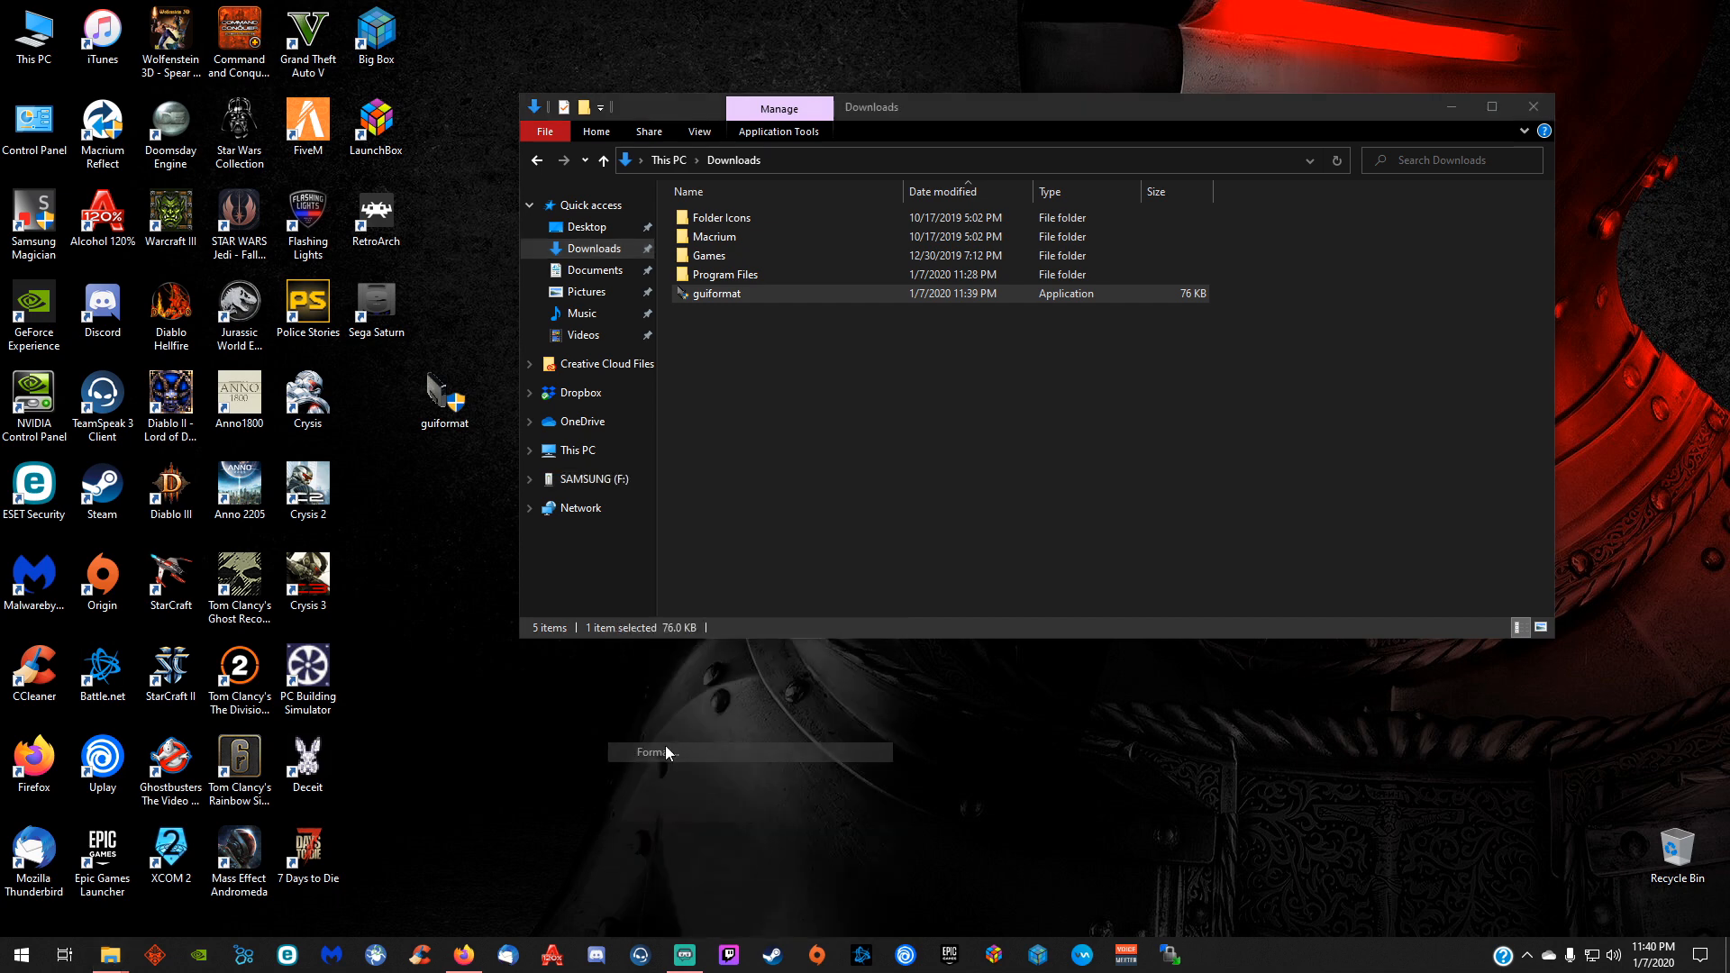
click(810, 388)
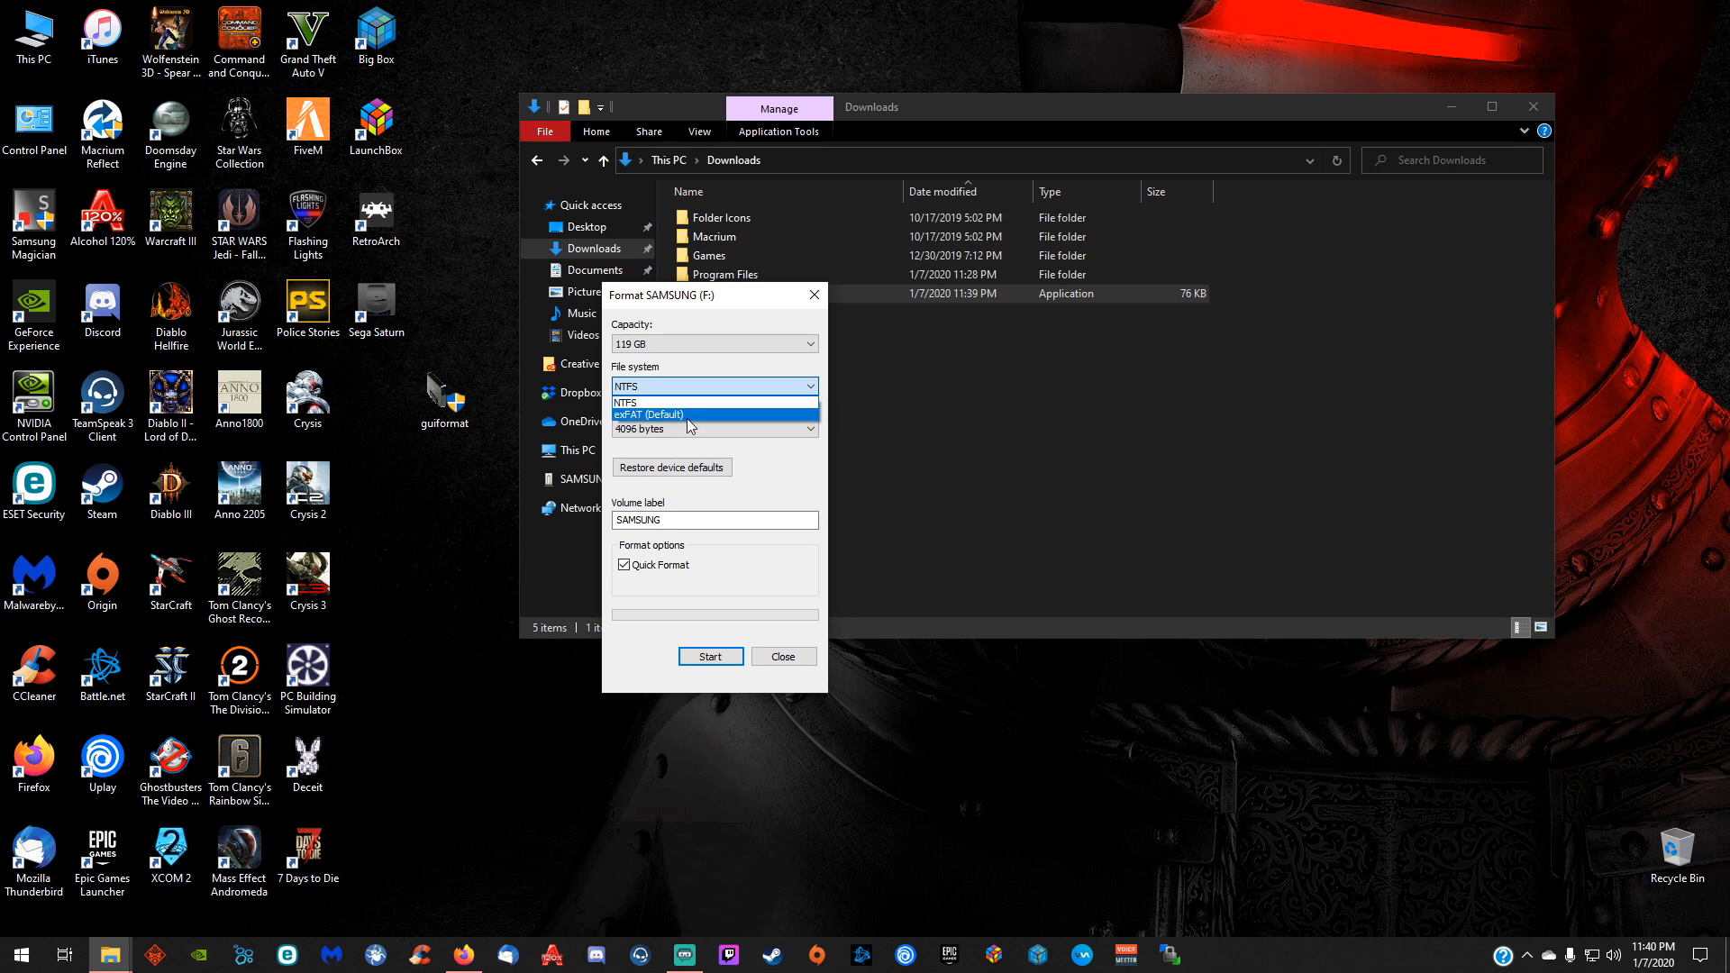
click(782, 656)
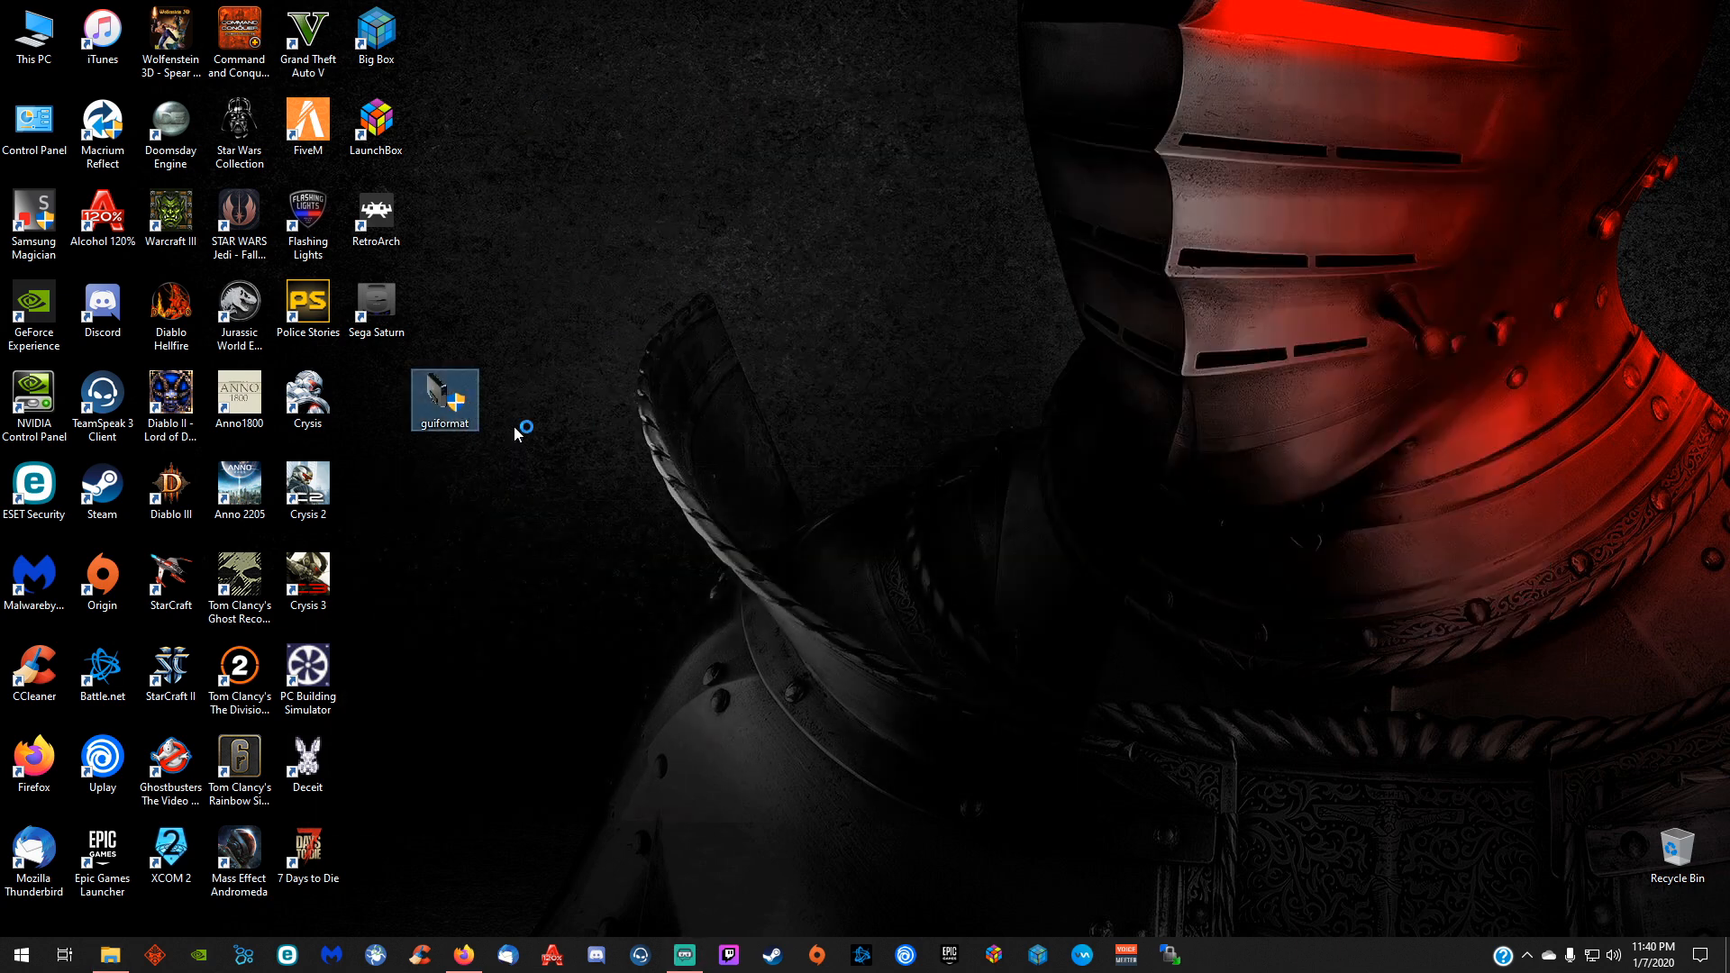
- Launch guiformat and select the SAMSUNG drive F: (128G NTFS) from the Drive list
double_click(443, 400)
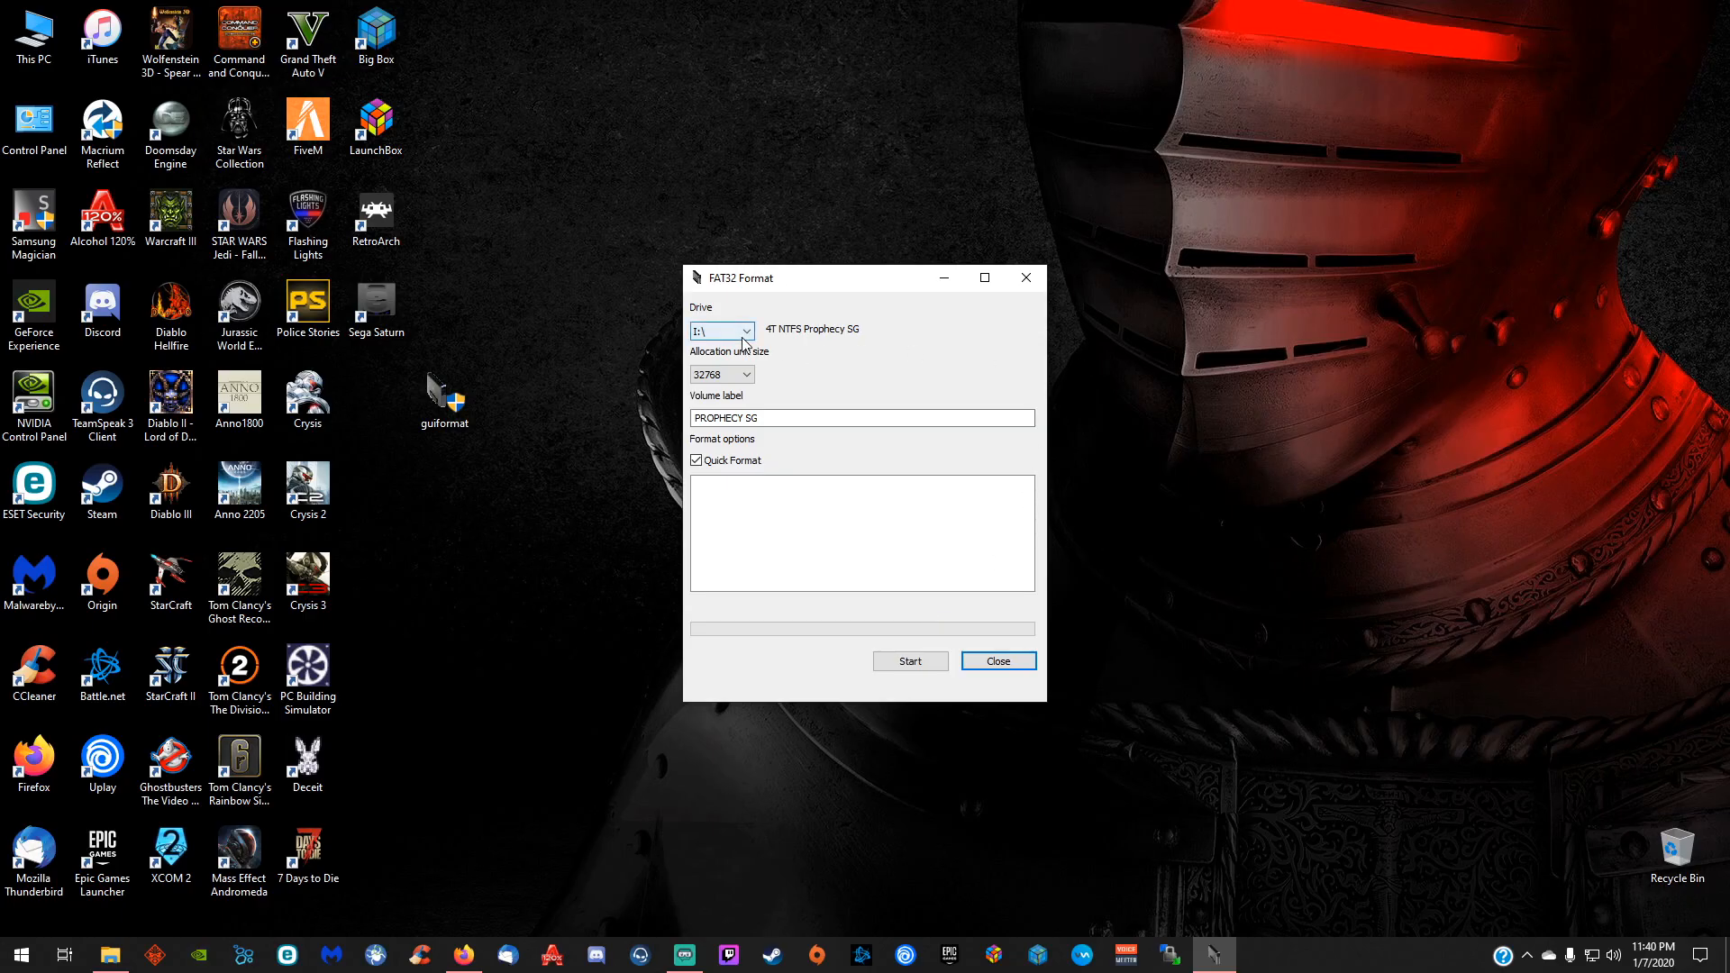
click(748, 331)
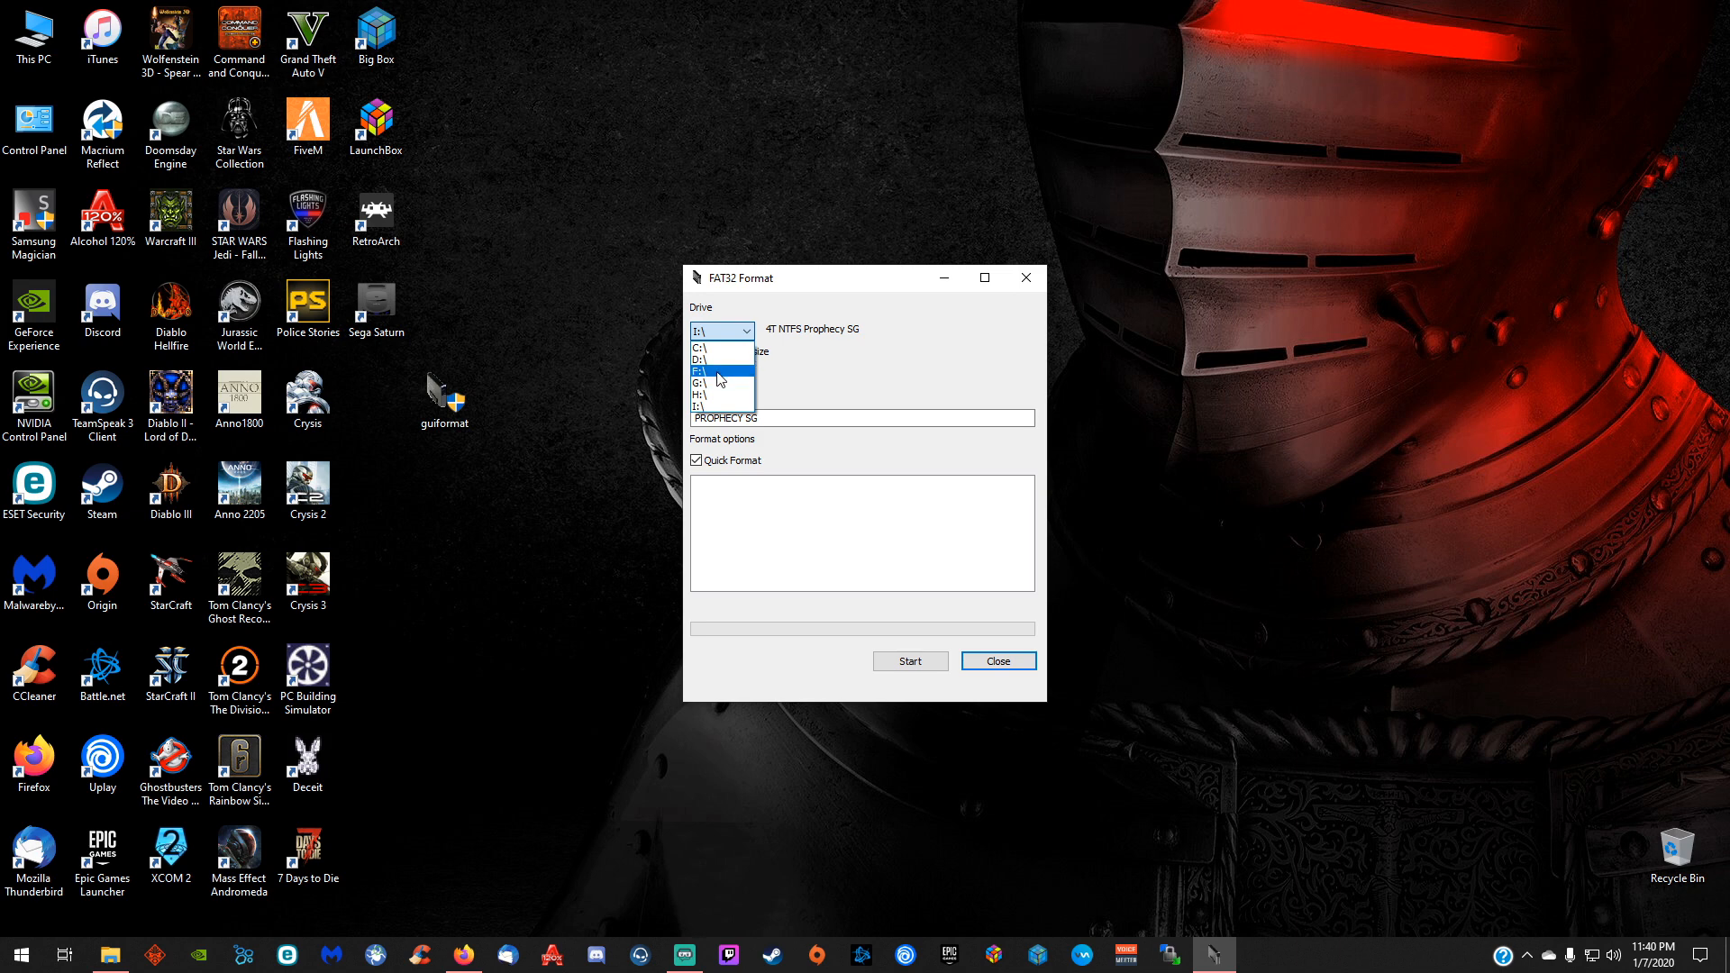
click(706, 368)
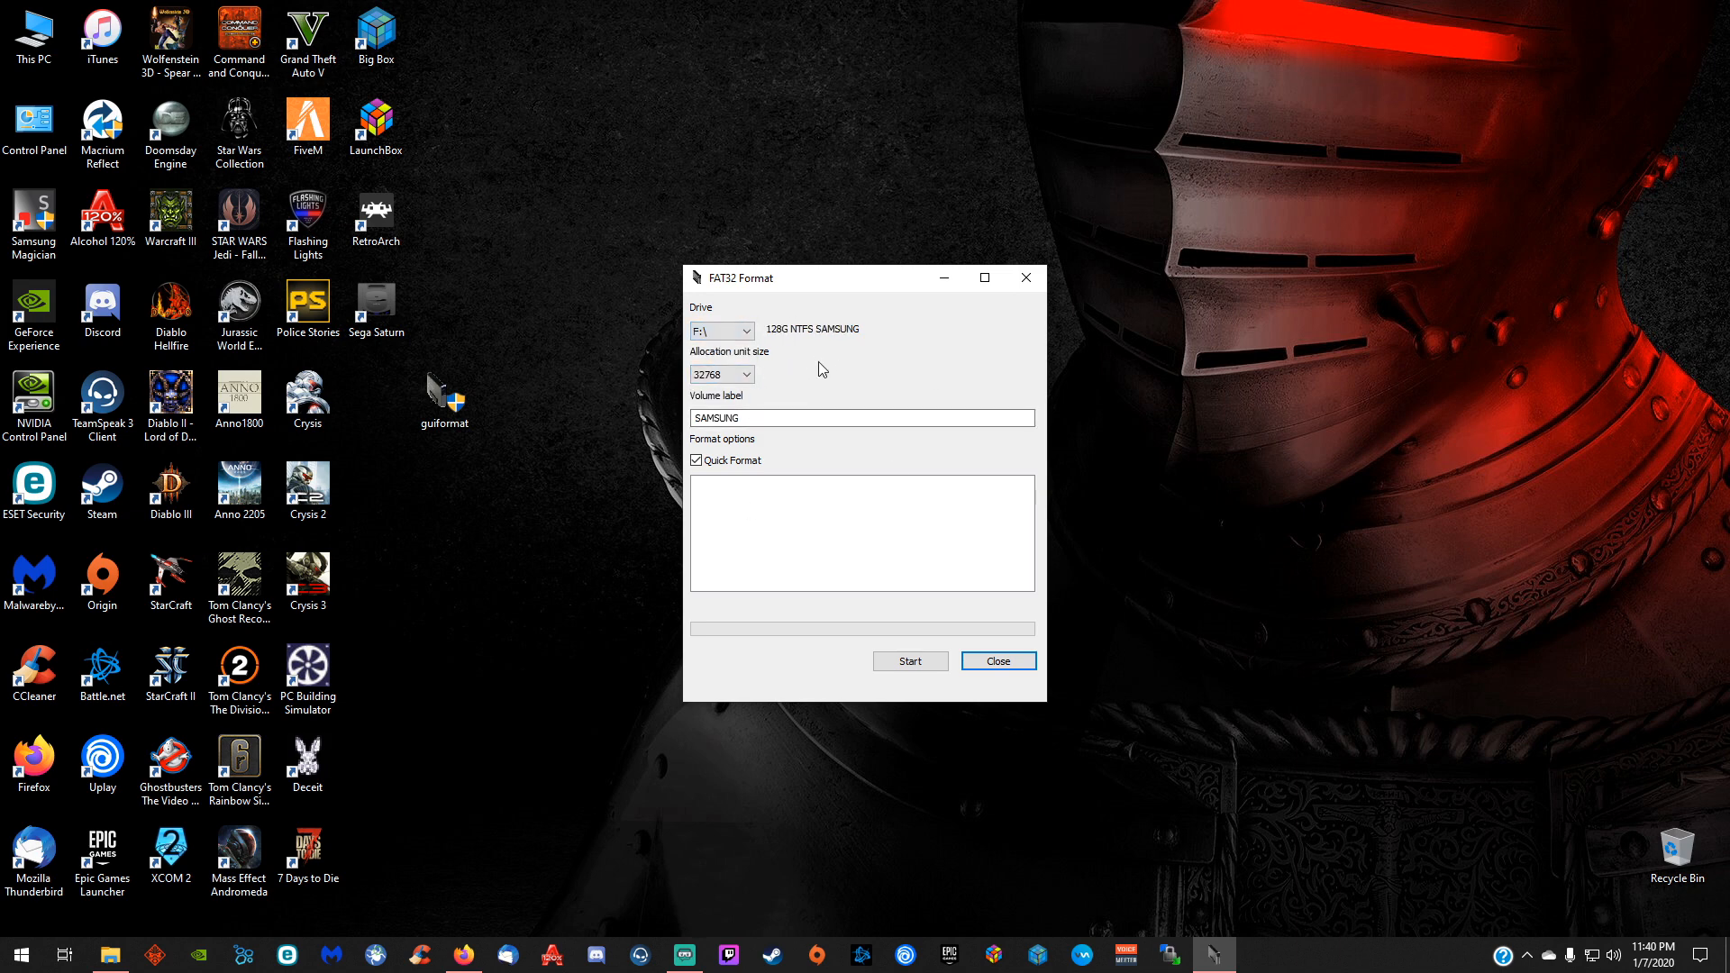
mouse_move(928, 235)
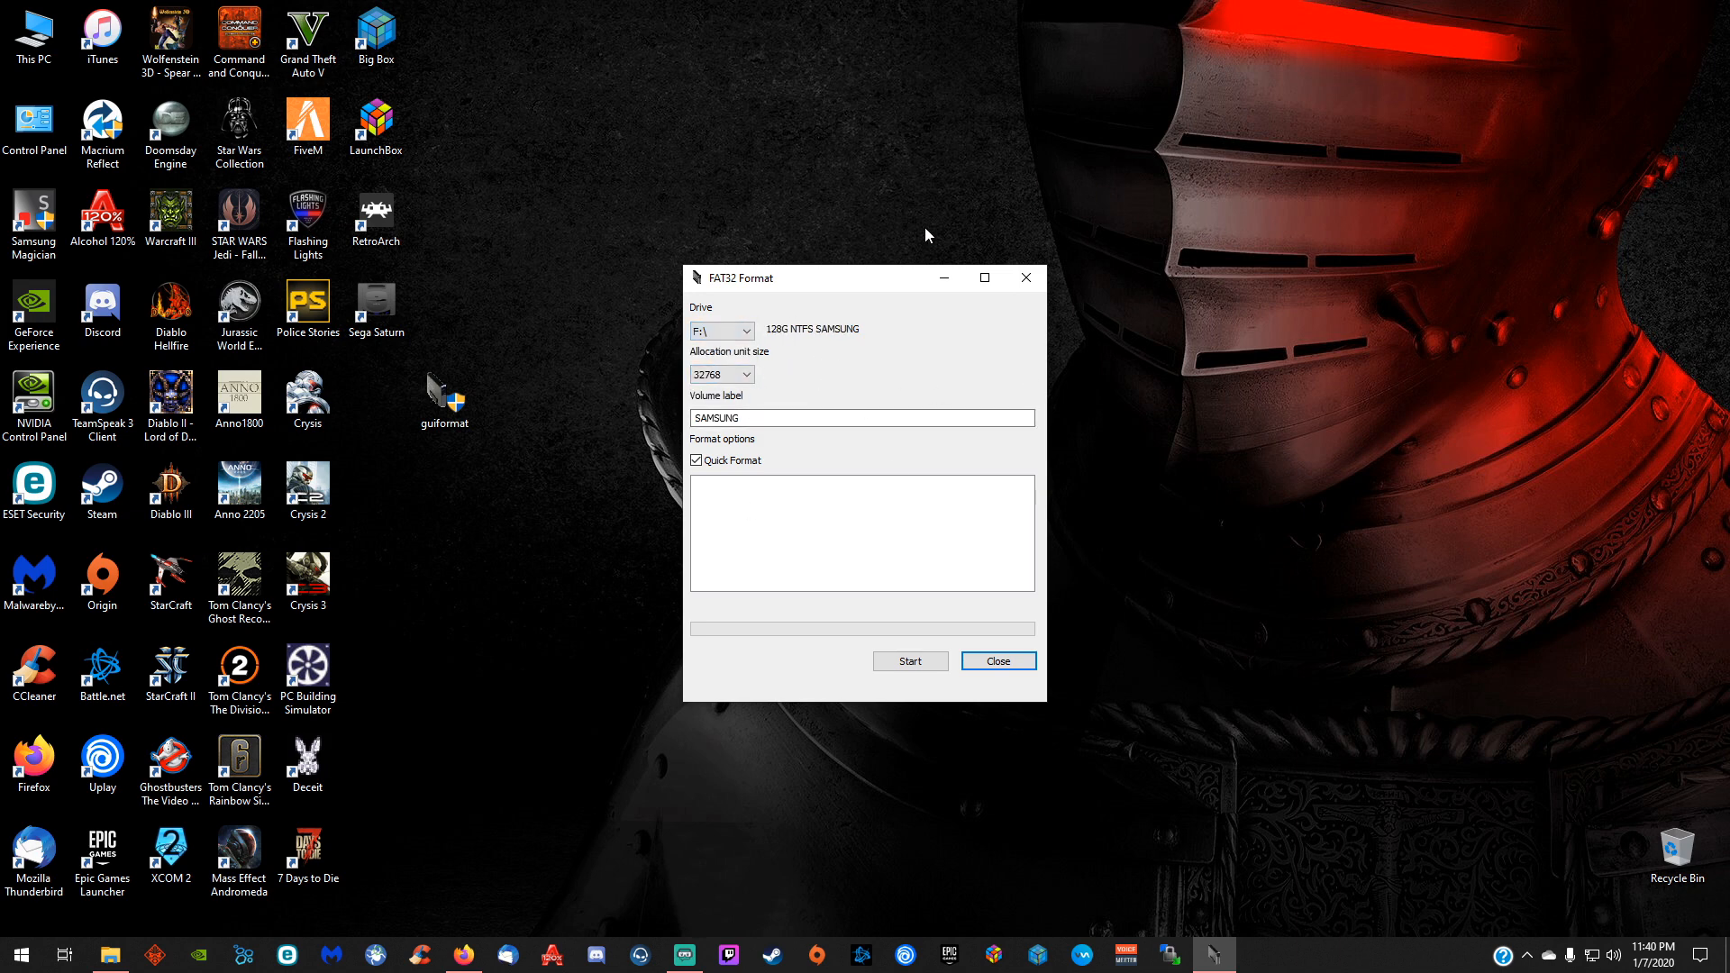
click(723, 374)
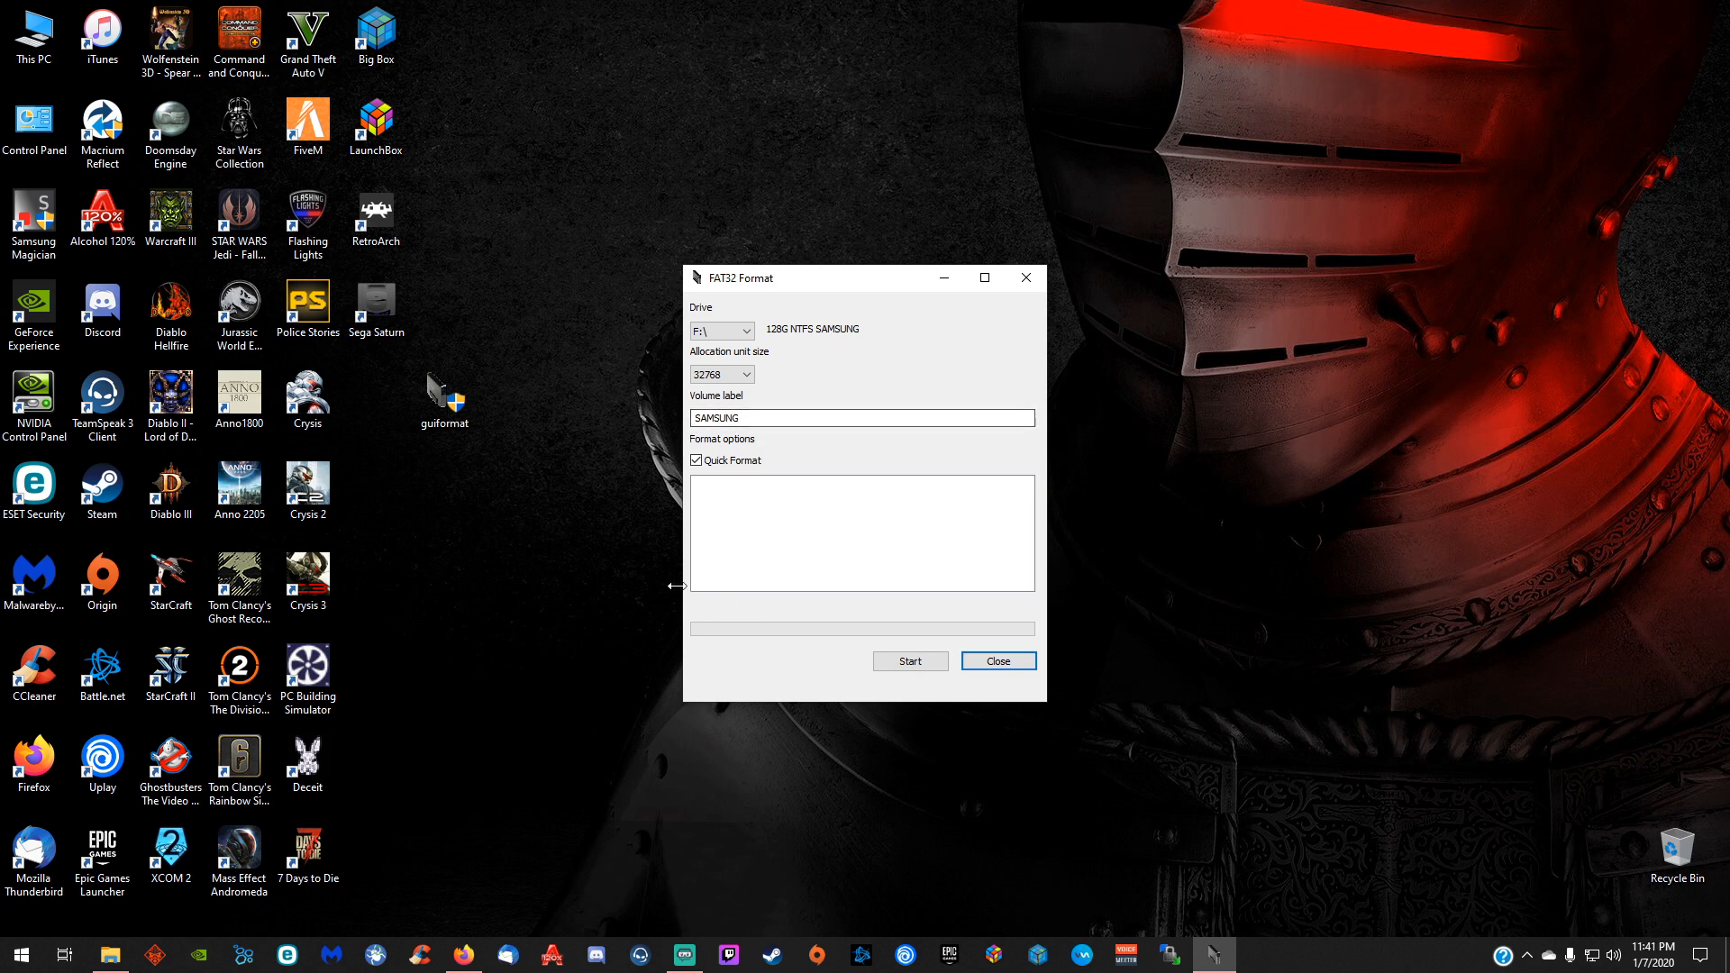
mouse_move(586, 756)
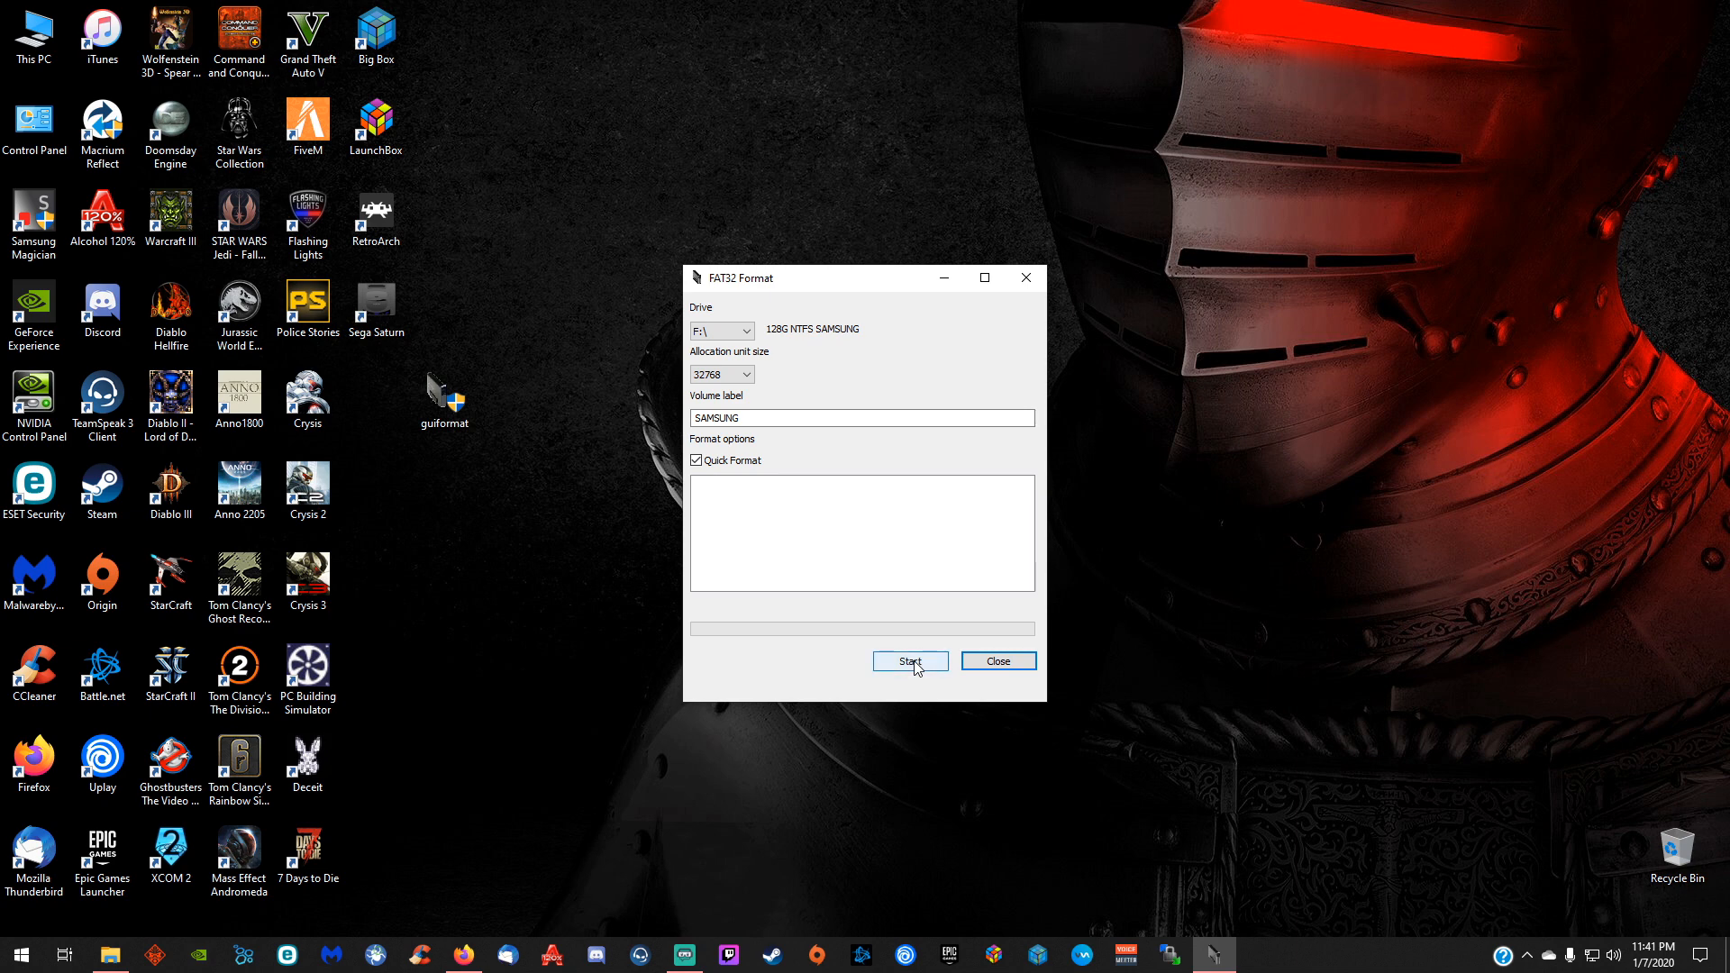
- Start the FAT32 format of drive F: and confirm erasing it
click(909, 661)
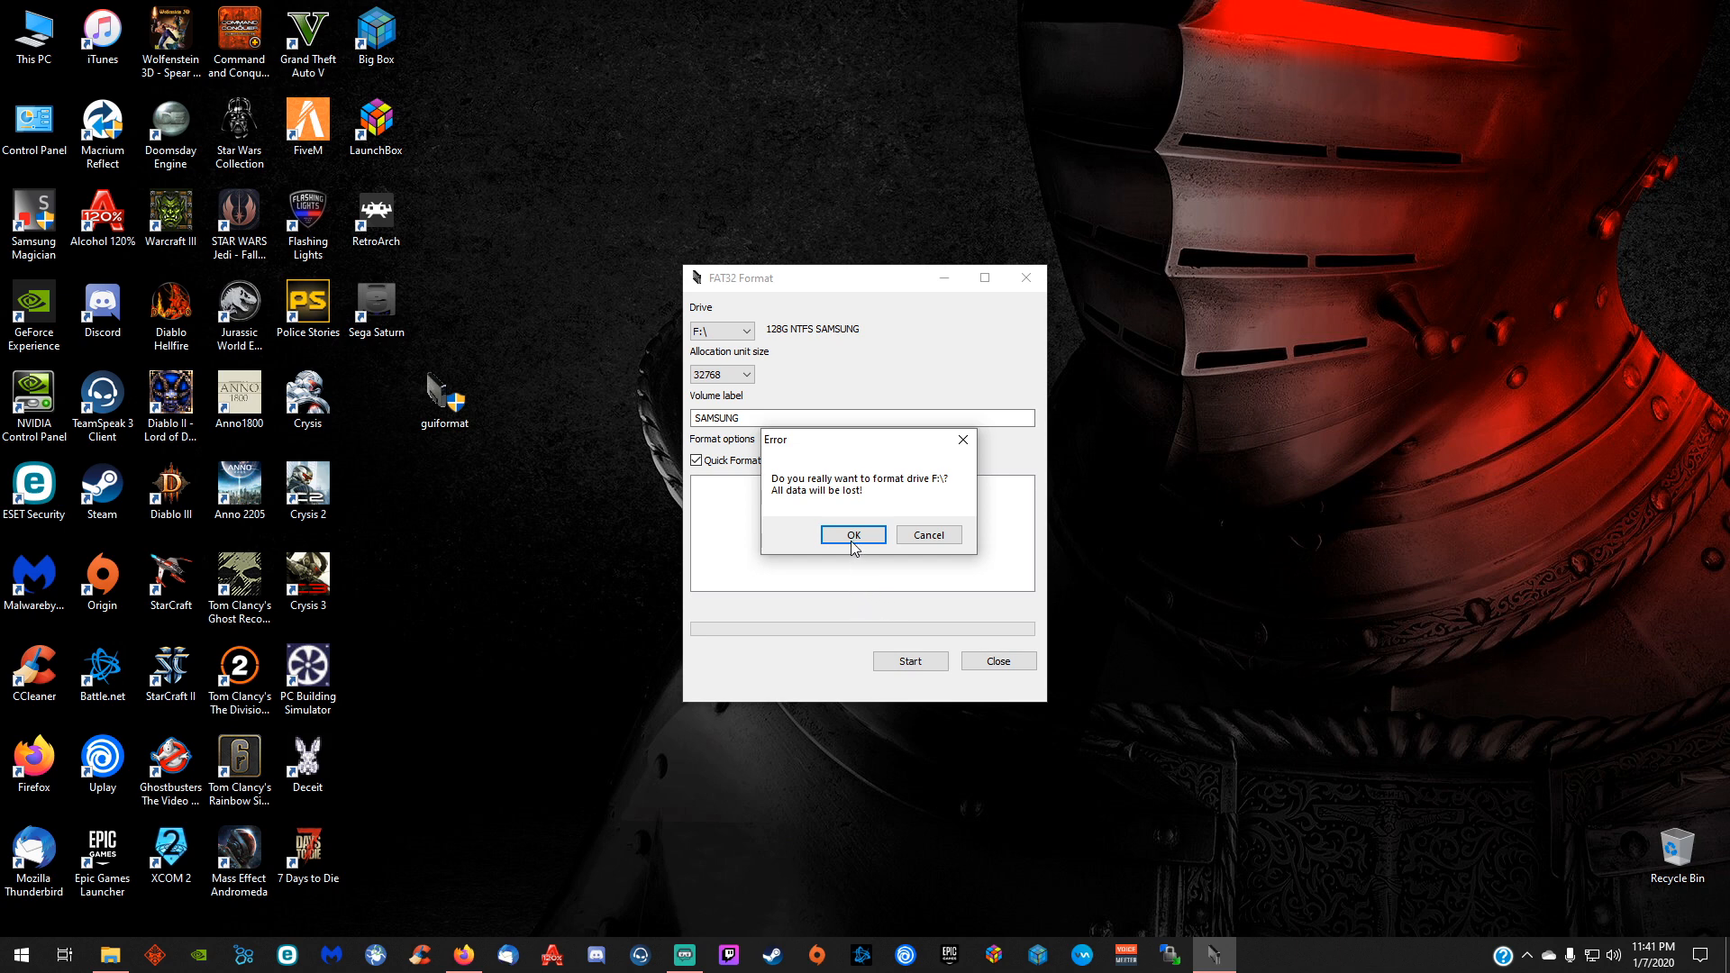
click(851, 534)
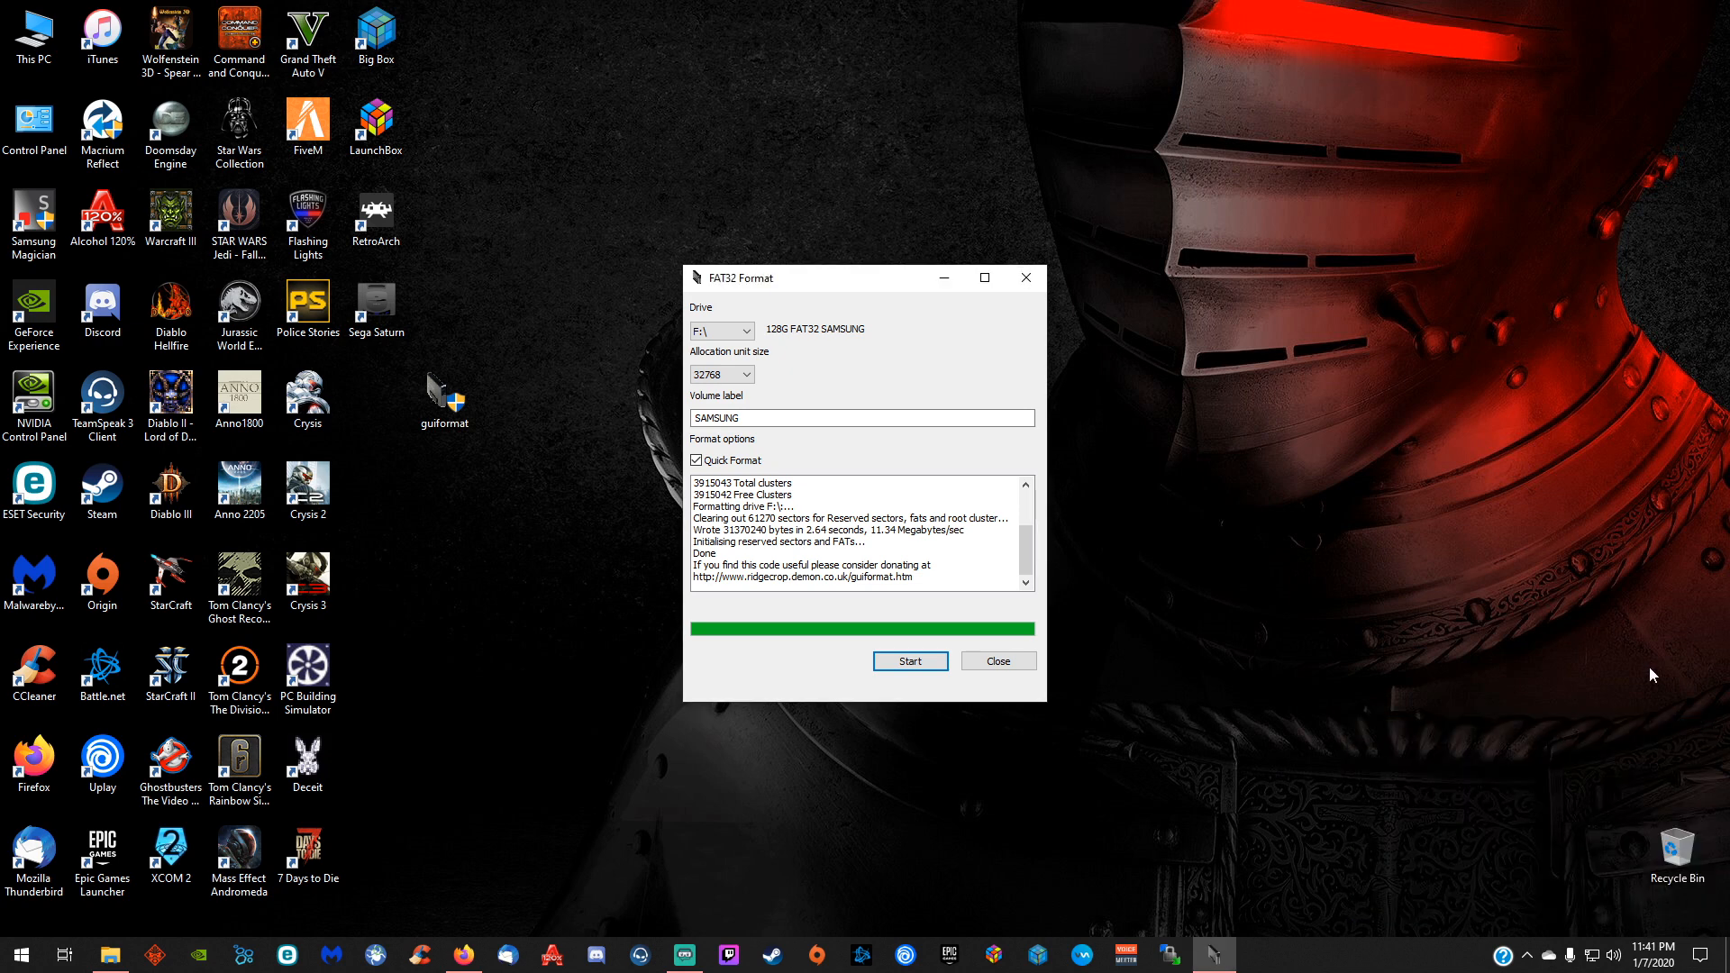
click(109, 955)
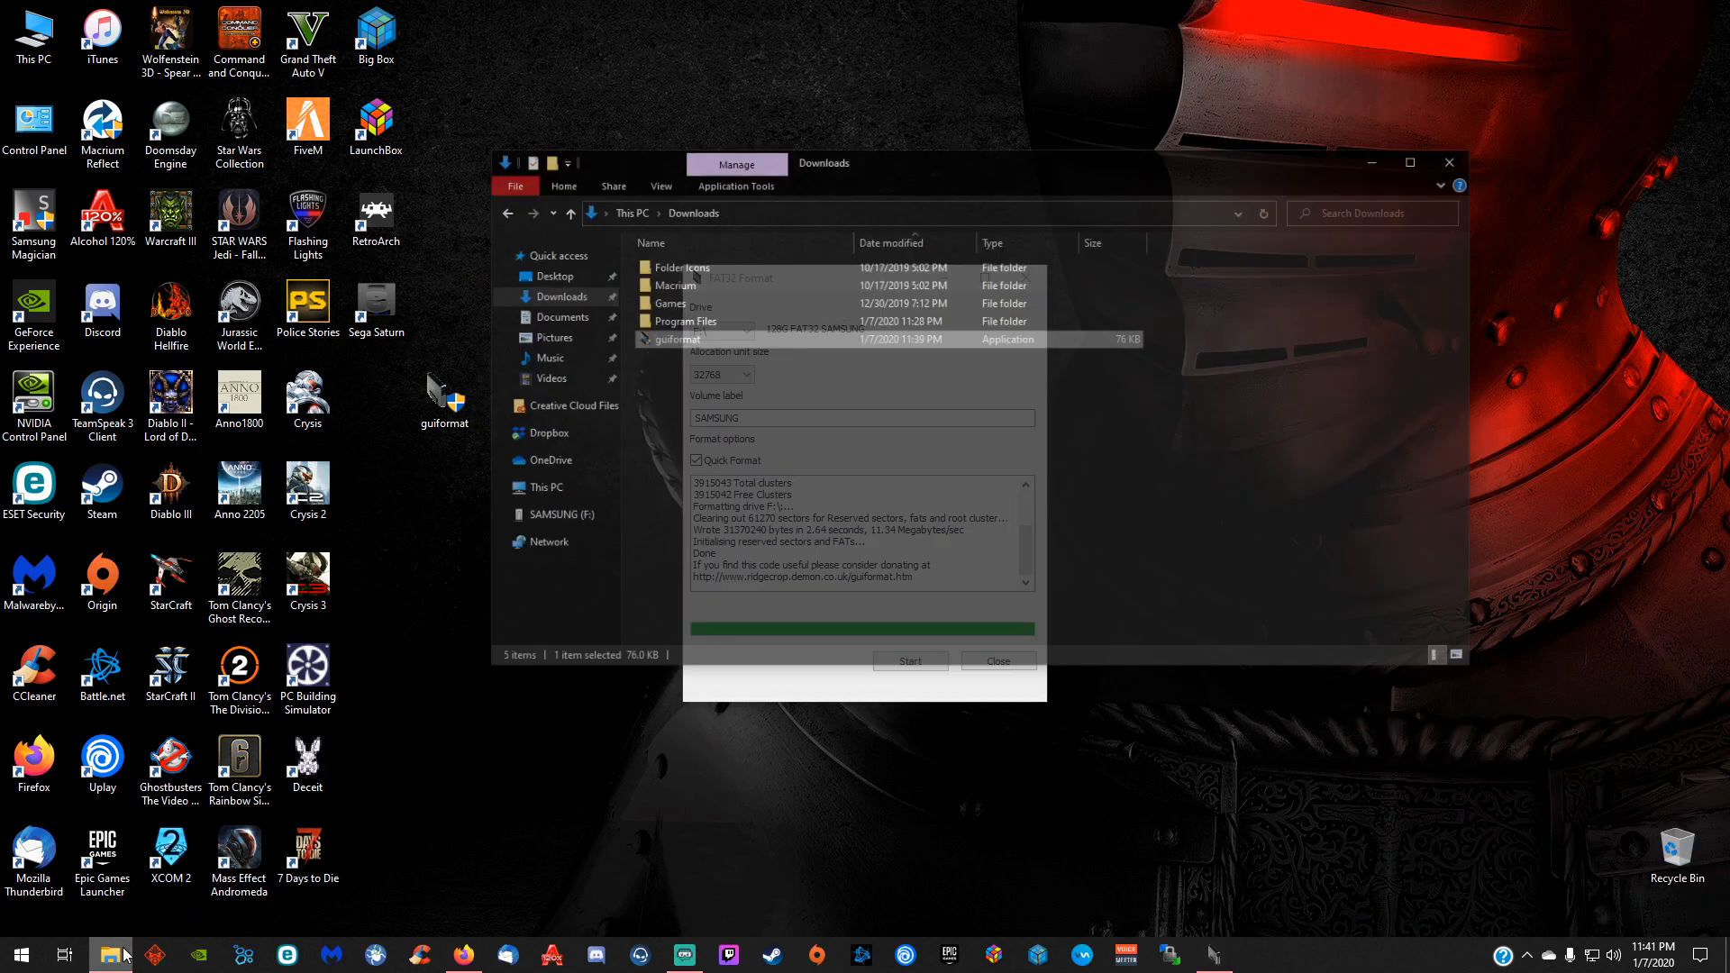
- Show SAMSUNG (F:) properties, confirming a FAT32 file system with 119 GB capacity
right_click(562, 515)
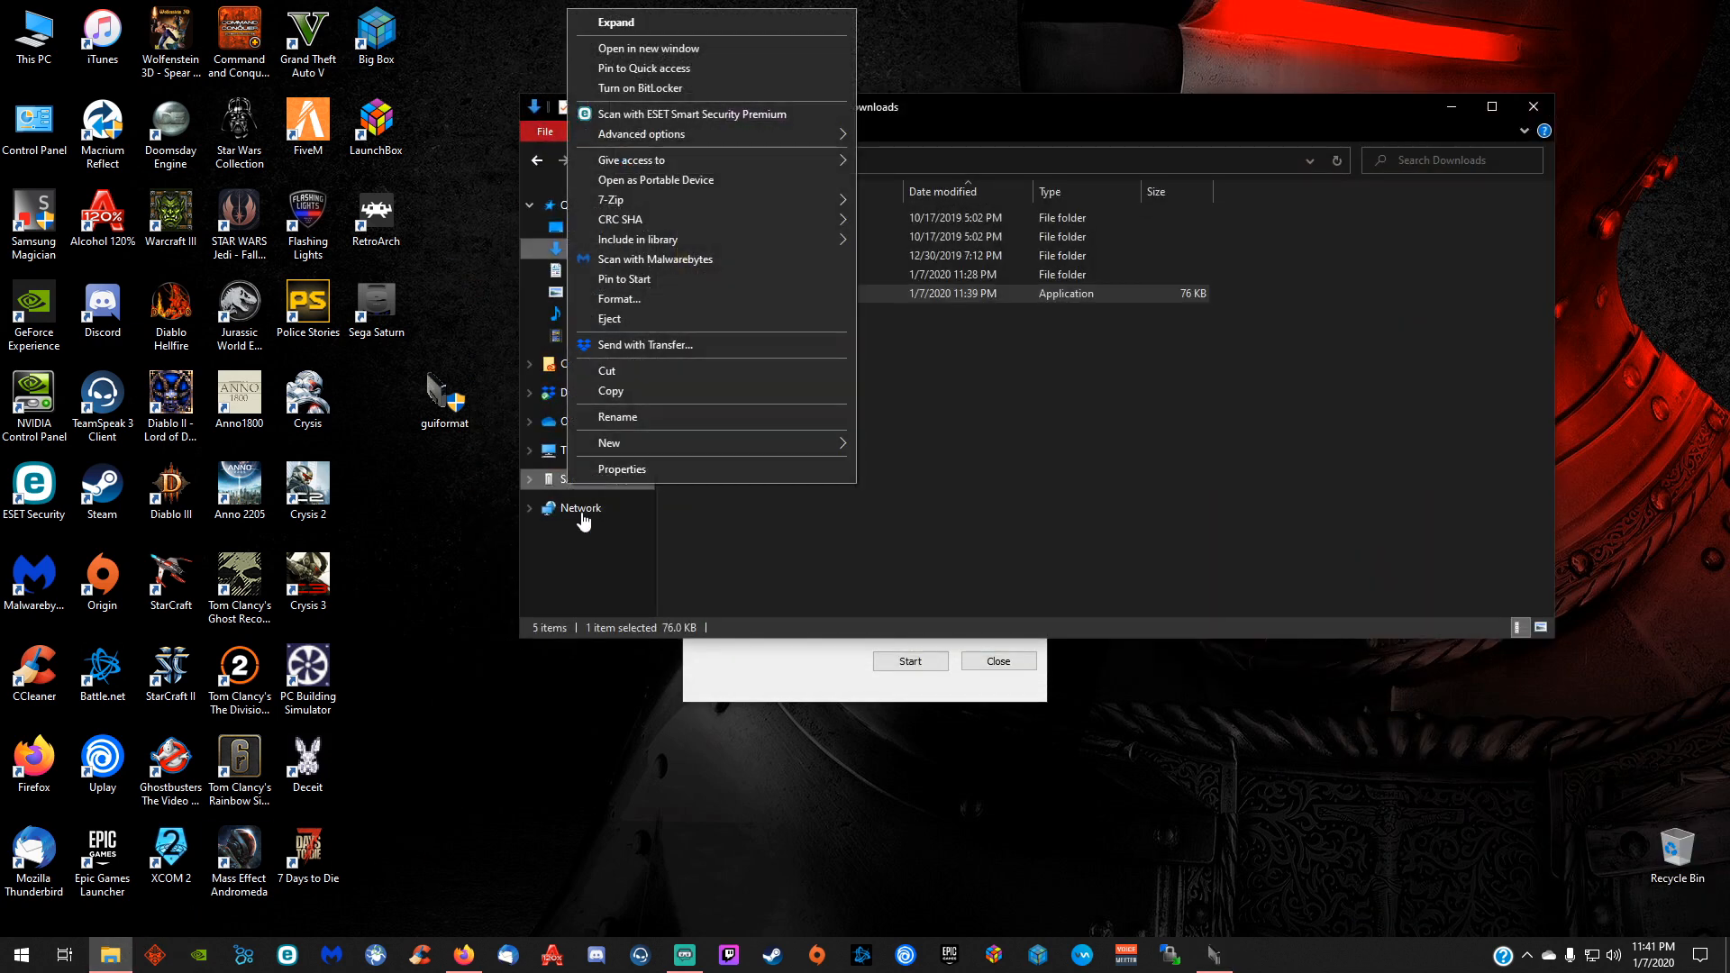
click(621, 469)
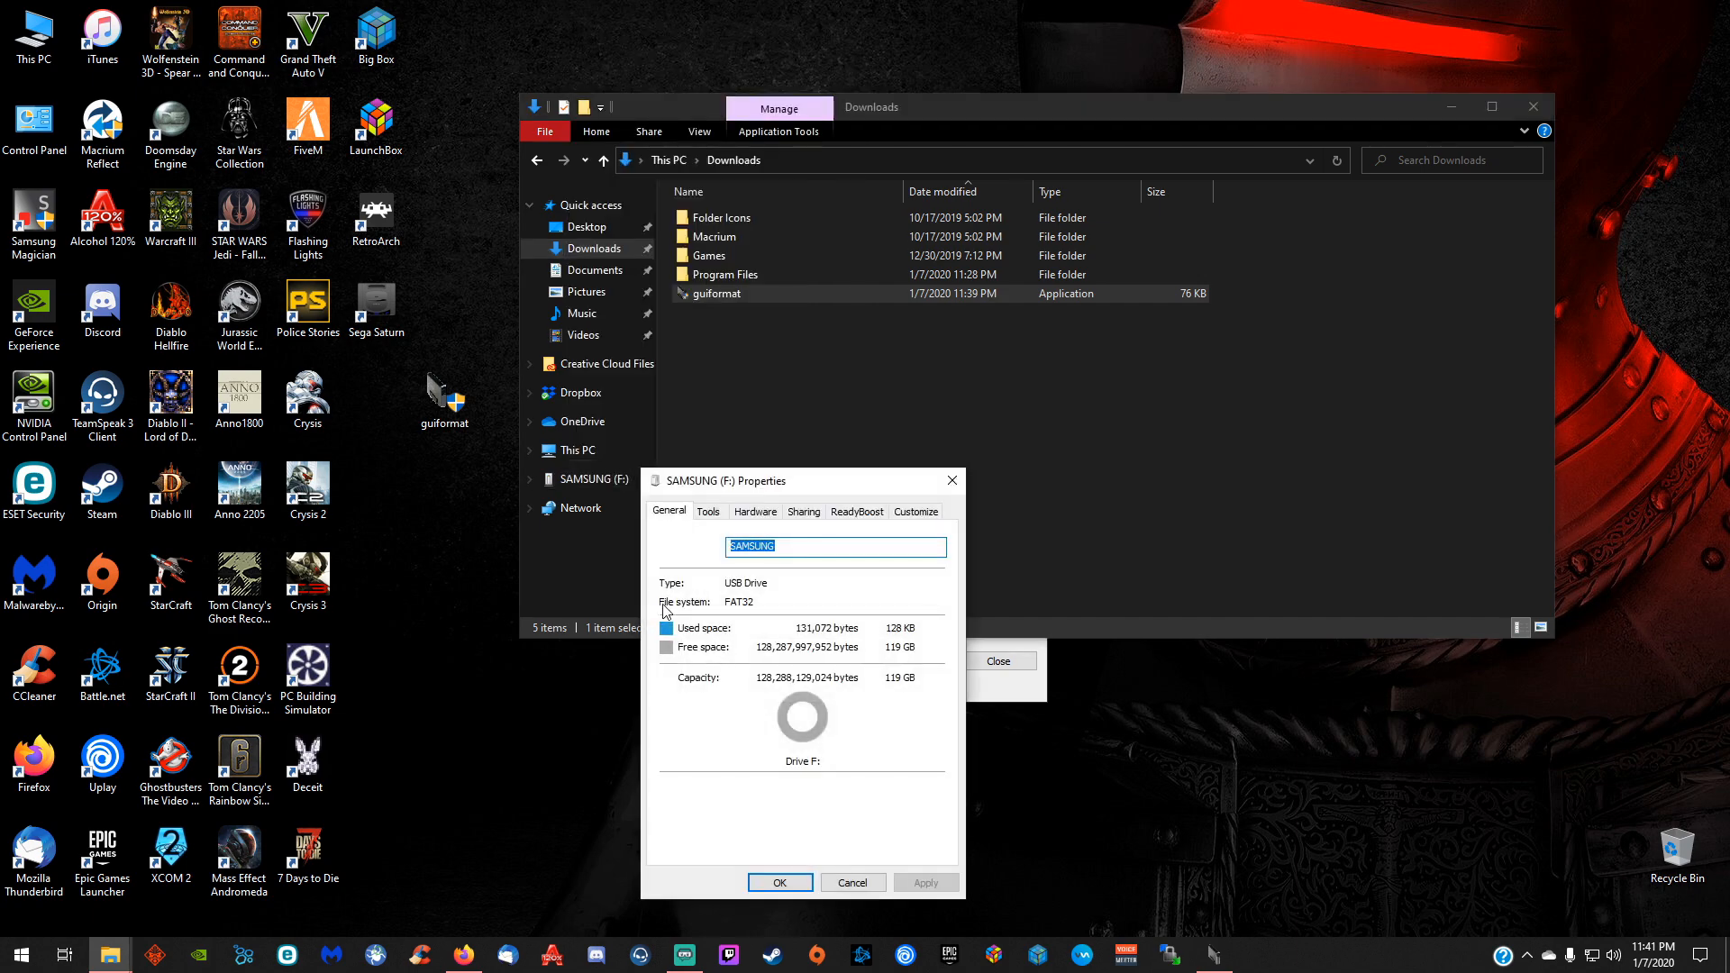